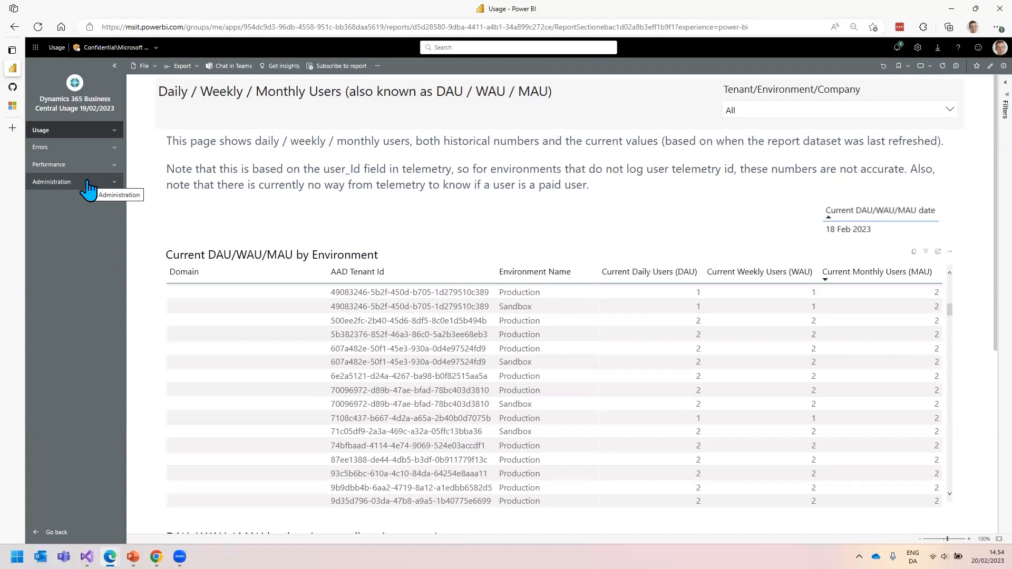
- Expand the Usage group and open the Daily / Weekly / Monthly Users page
{"action": "left_click", "coordinate": [40, 130]}
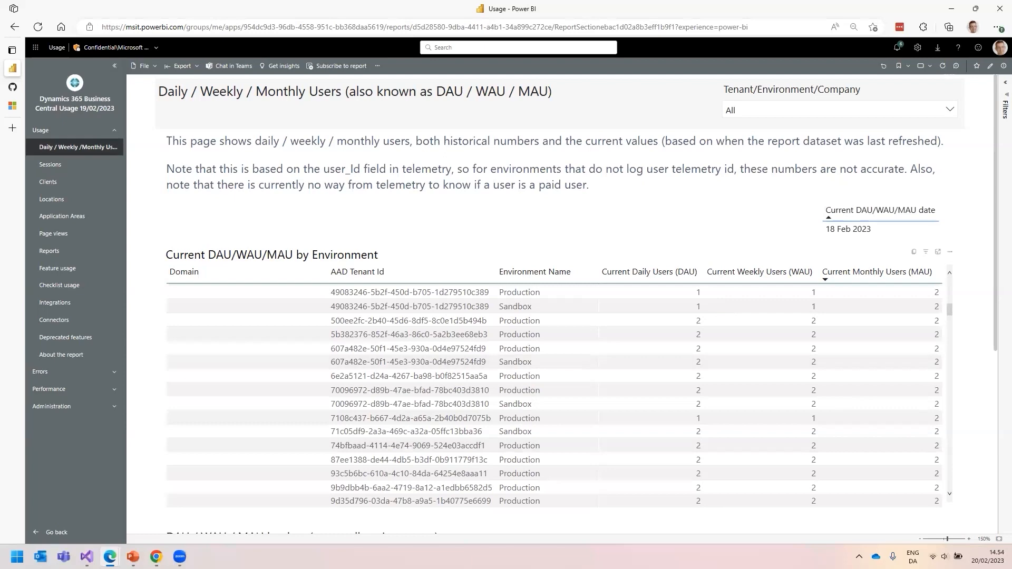
{"action": "left_click", "coordinate": [980, 539]}
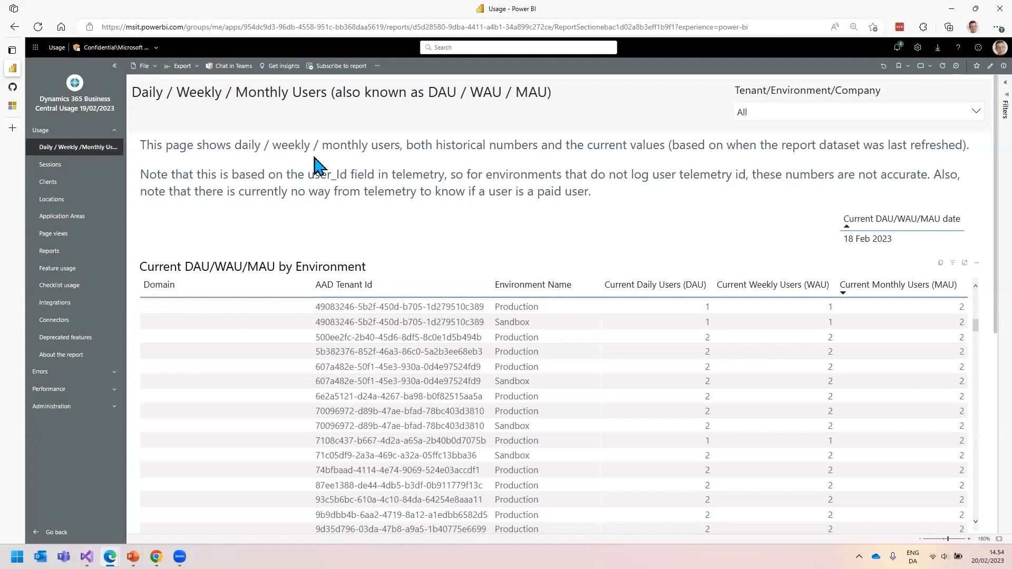
{"action": "mouse_move", "coordinate": [457, 216]}
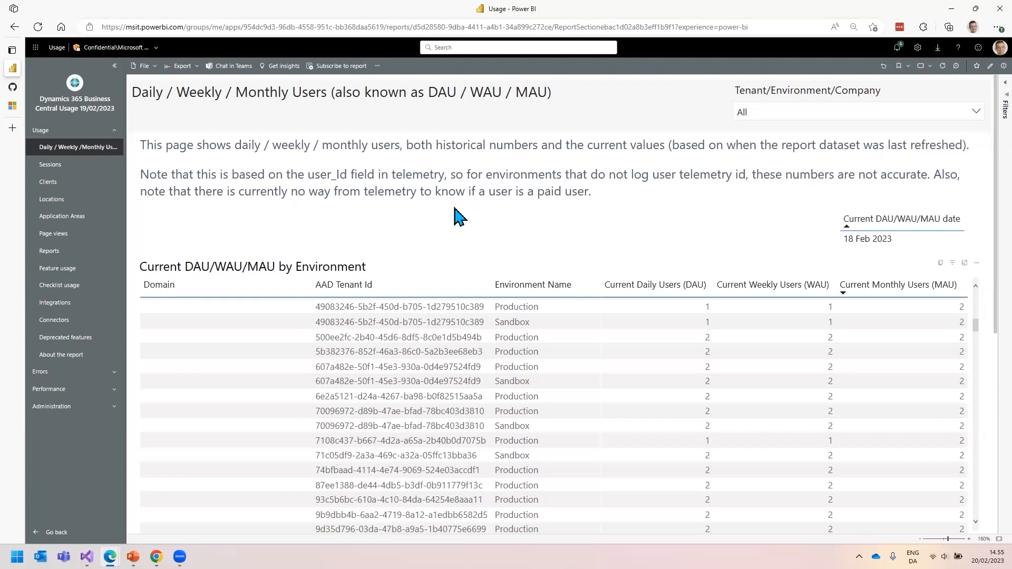
{"action": "mouse_move", "coordinate": [901, 219]}
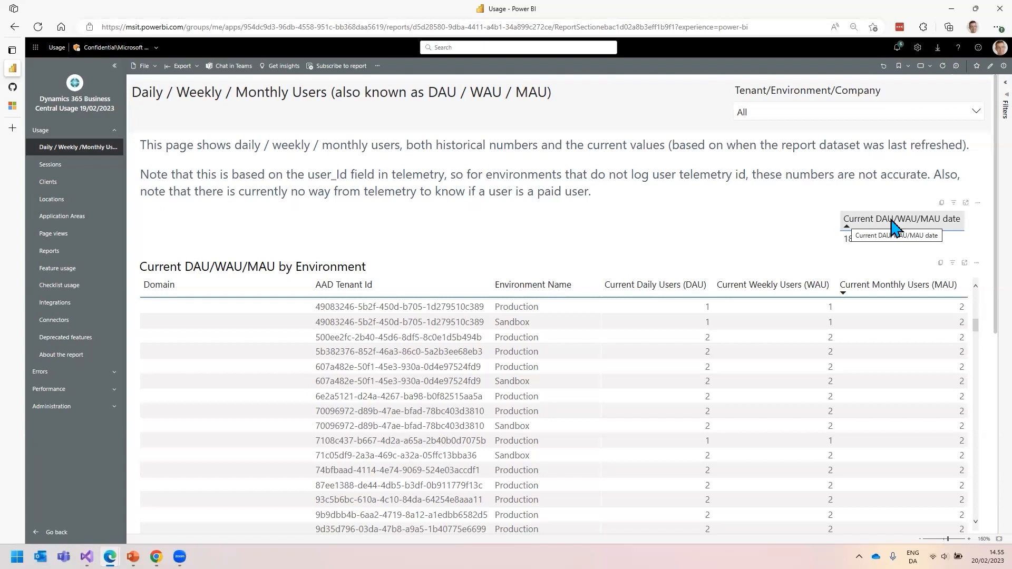
{"action": "mouse_move", "coordinate": [871, 258]}
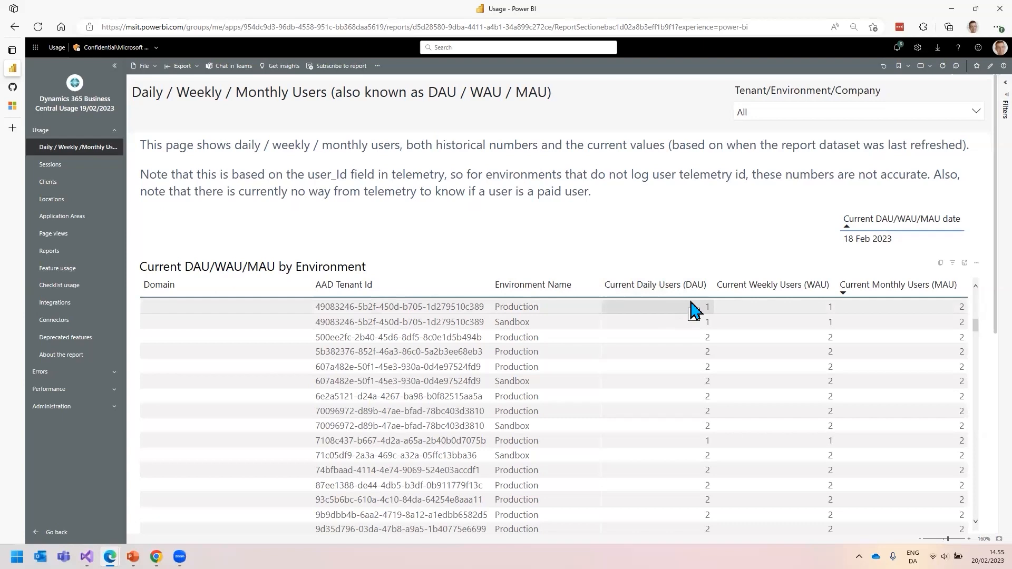
- Scroll down to the DAU / WAU / MAU by date chart across all environments
{"action": "scroll", "scroll_direction": "down", "scroll_amount": 3}
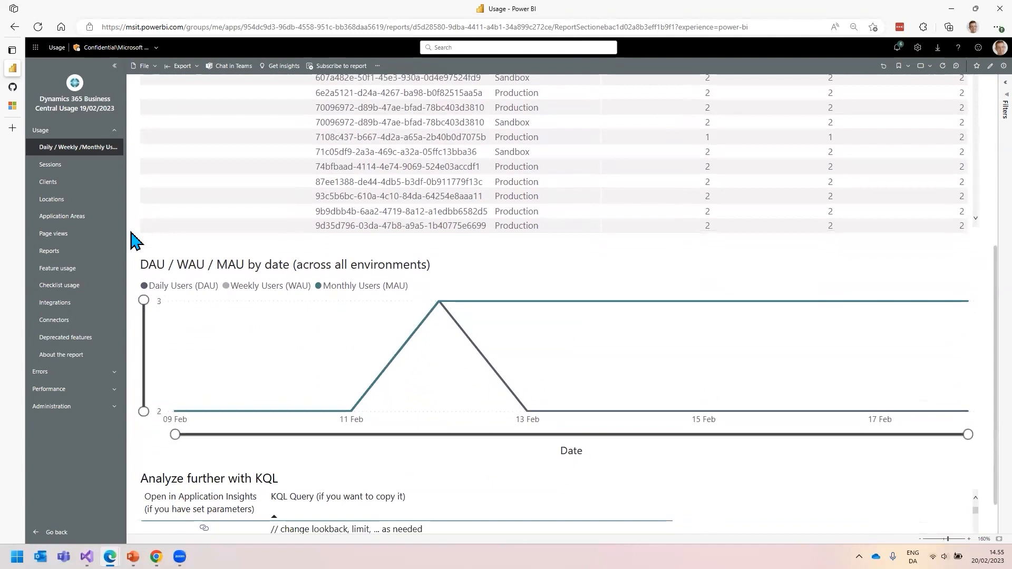
{"action": "mouse_move", "coordinate": [454, 268]}
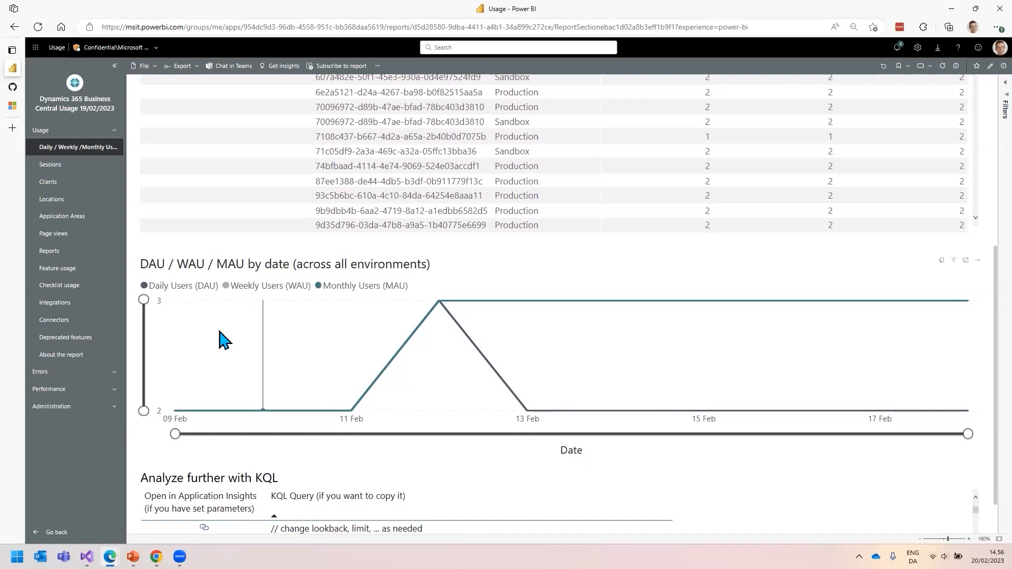
{"action": "mouse_move", "coordinate": [222, 271]}
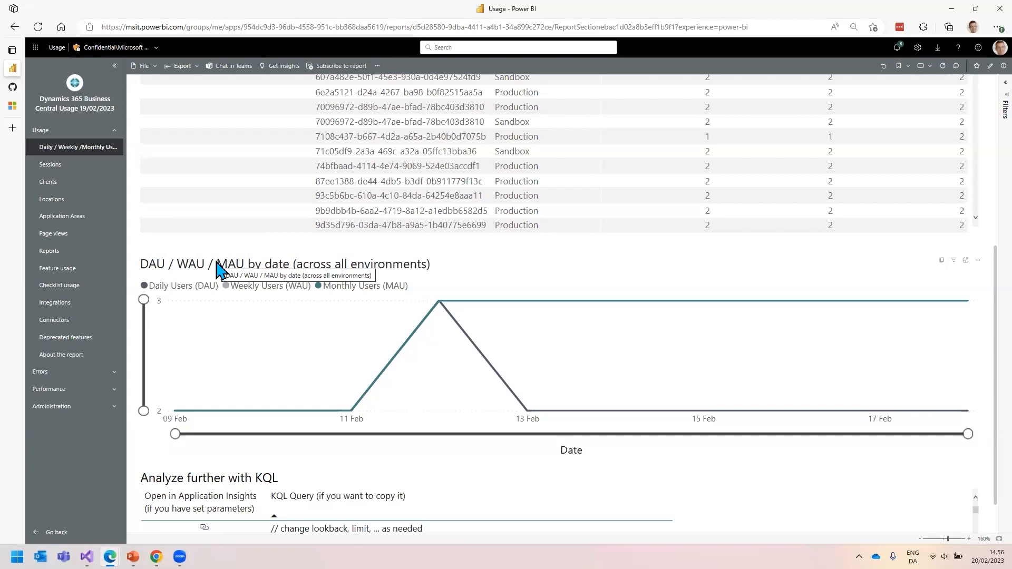
{"action": "mouse_move", "coordinate": [222, 273]}
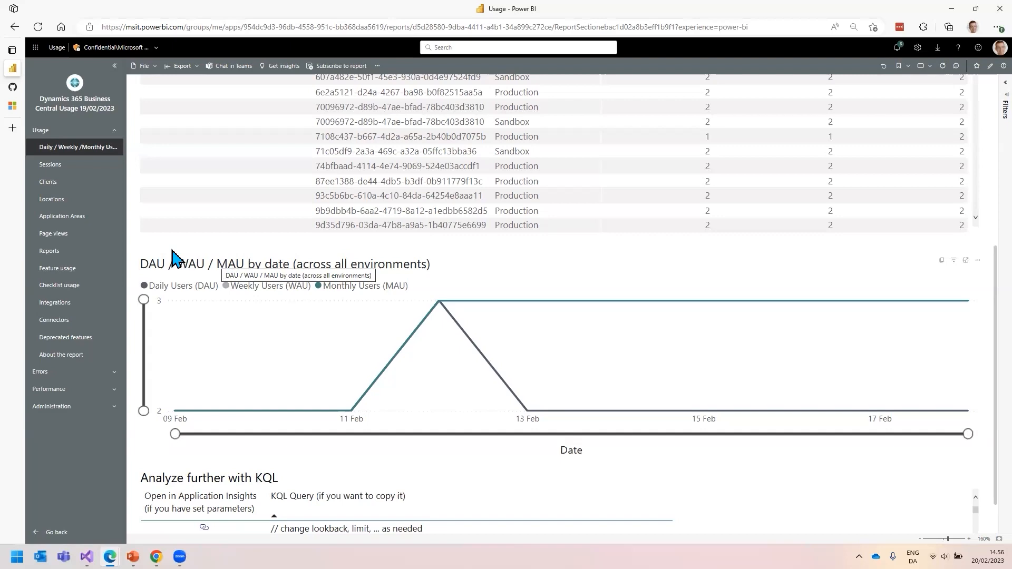
- Open the Sessions page and scroll to its Sessions by date chart
{"action": "left_click", "coordinate": [51, 164]}
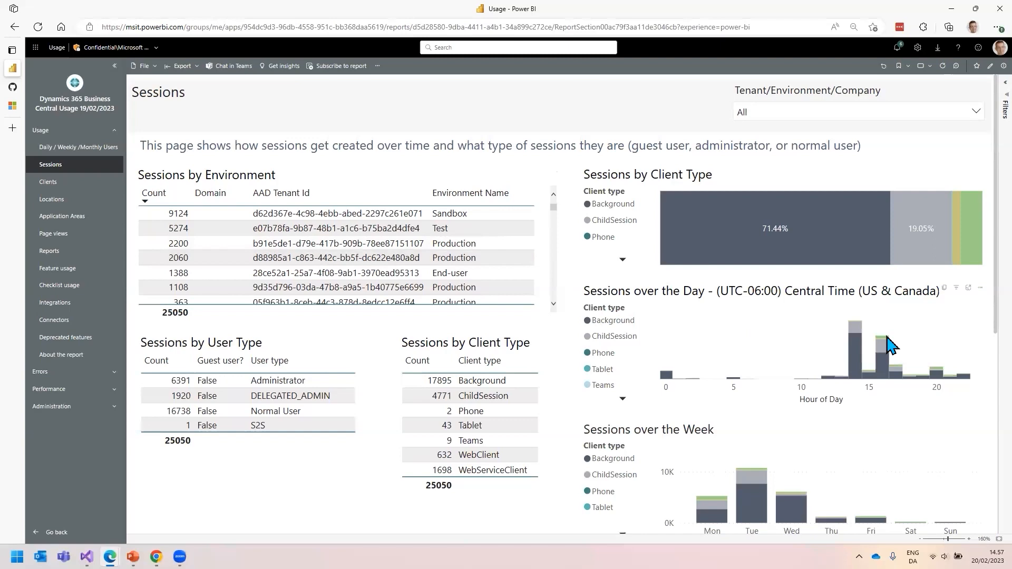
{"action": "scroll", "scroll_direction": "down", "scroll_amount": 3}
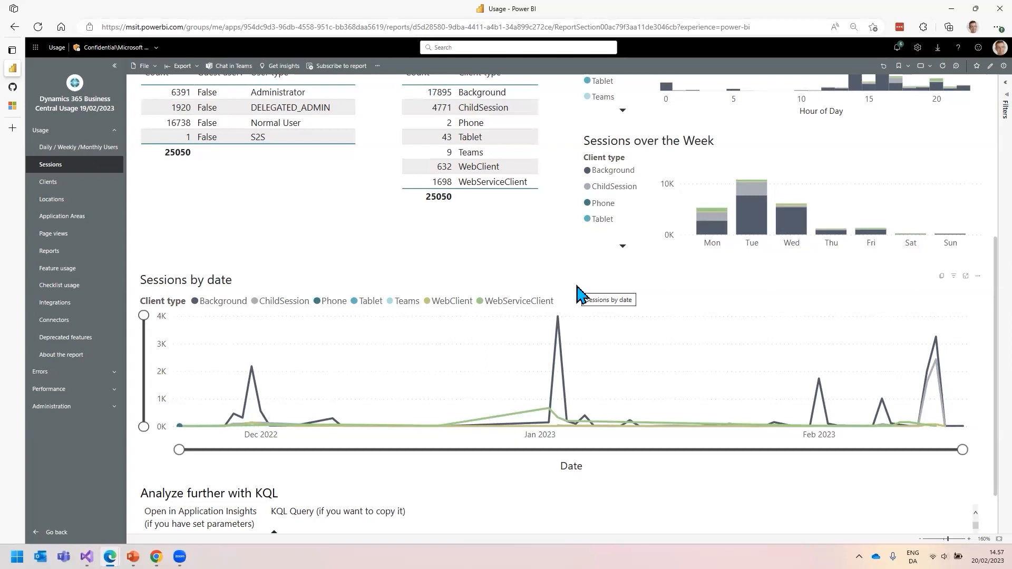
{"action": "mouse_move", "coordinate": [550, 302]}
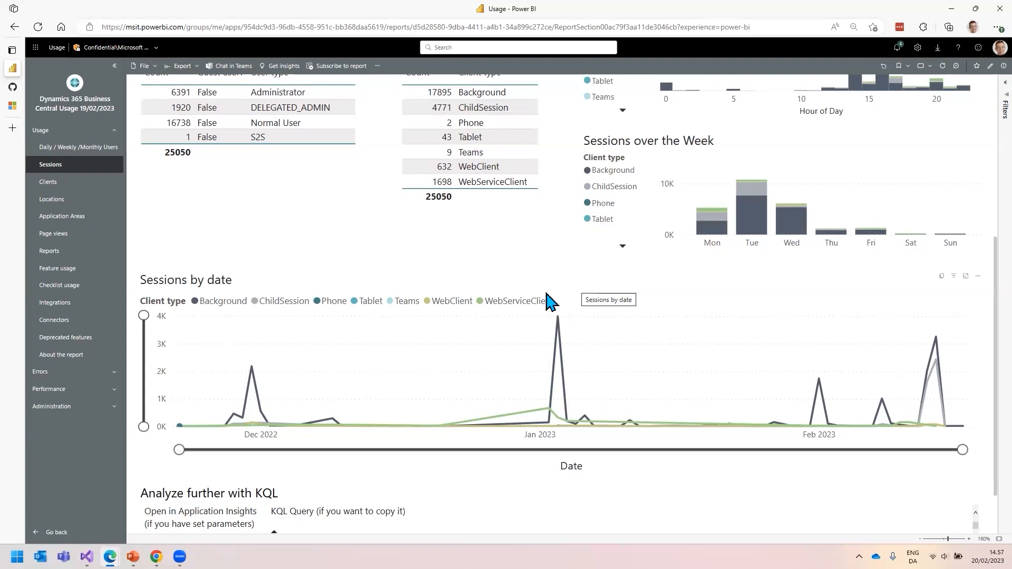
- Open the Clients page and scroll to Browser Statistics and Screen sizes
{"action": "left_click", "coordinate": [48, 182]}
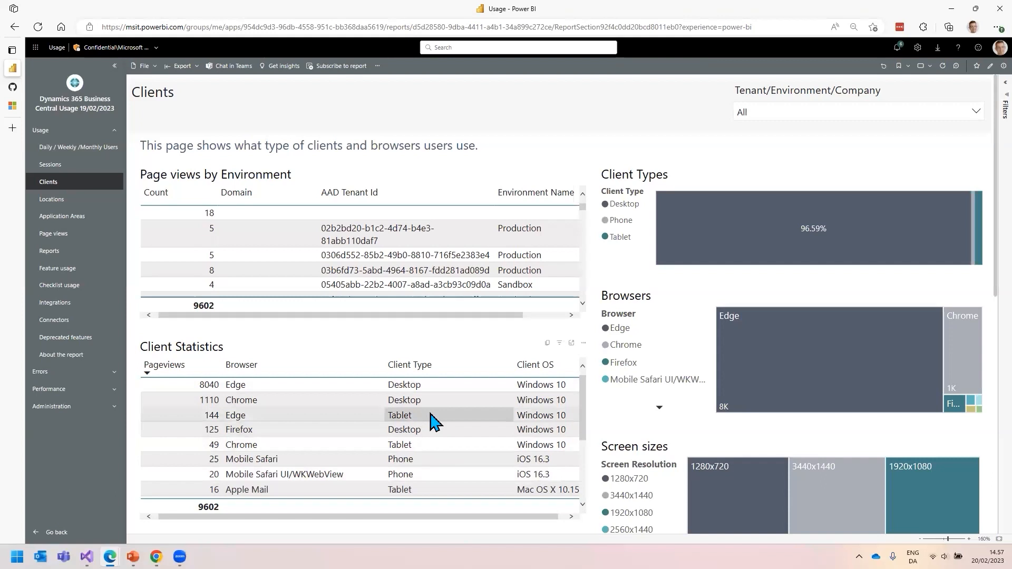
{"action": "mouse_move", "coordinate": [633, 459]}
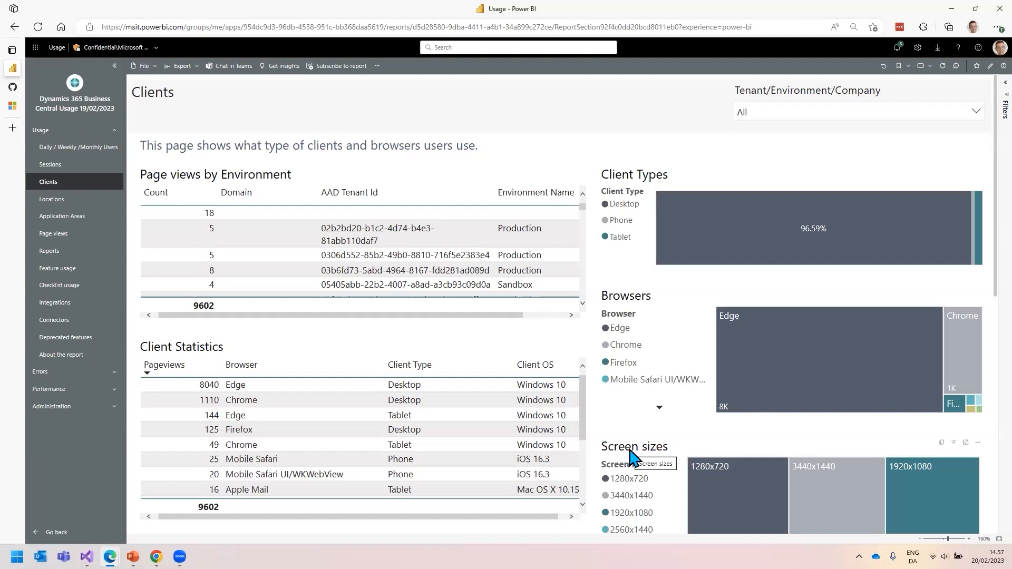
{"action": "scroll", "scroll_direction": "down", "scroll_amount": 3}
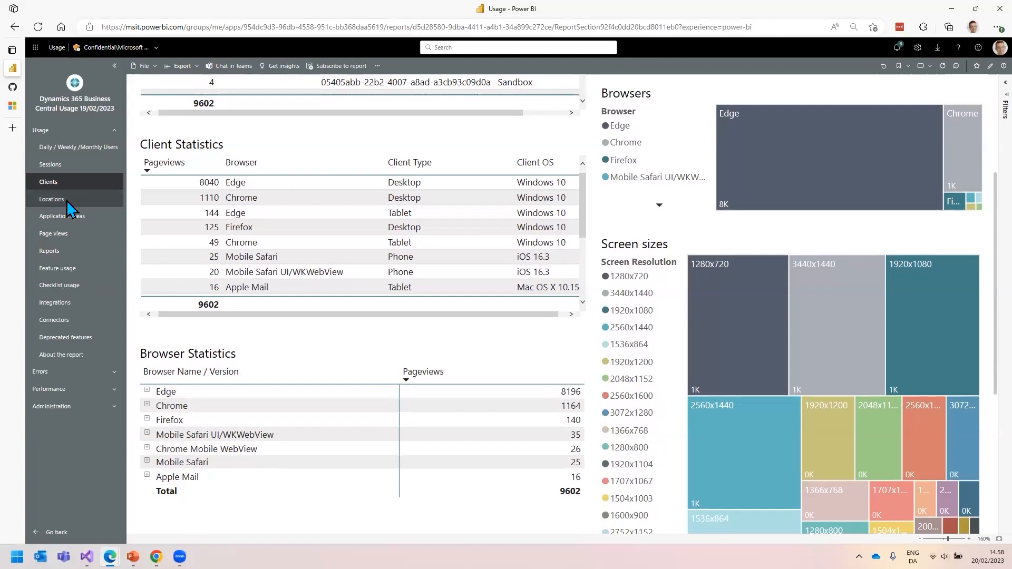
- Open the Locations page and scroll to the languages-by-environment table
{"action": "left_click", "coordinate": [52, 198]}
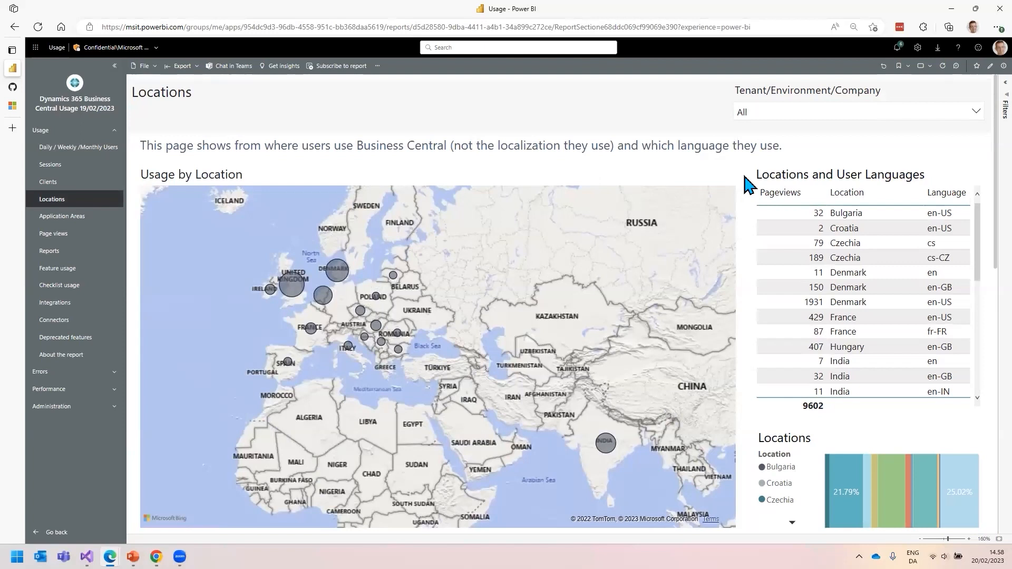
{"action": "mouse_move", "coordinate": [629, 262]}
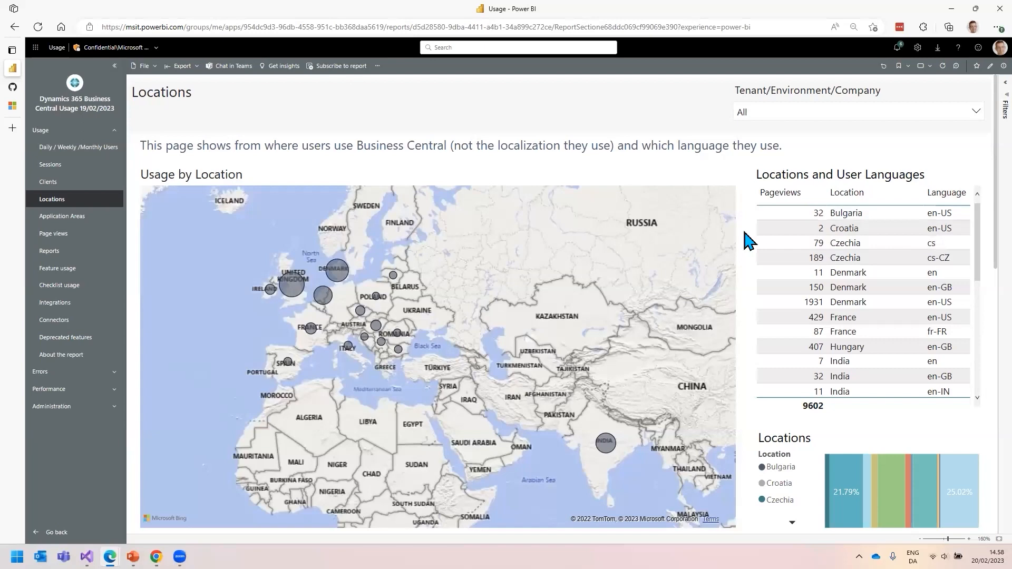
{"action": "scroll", "scroll_direction": "down", "scroll_amount": 3}
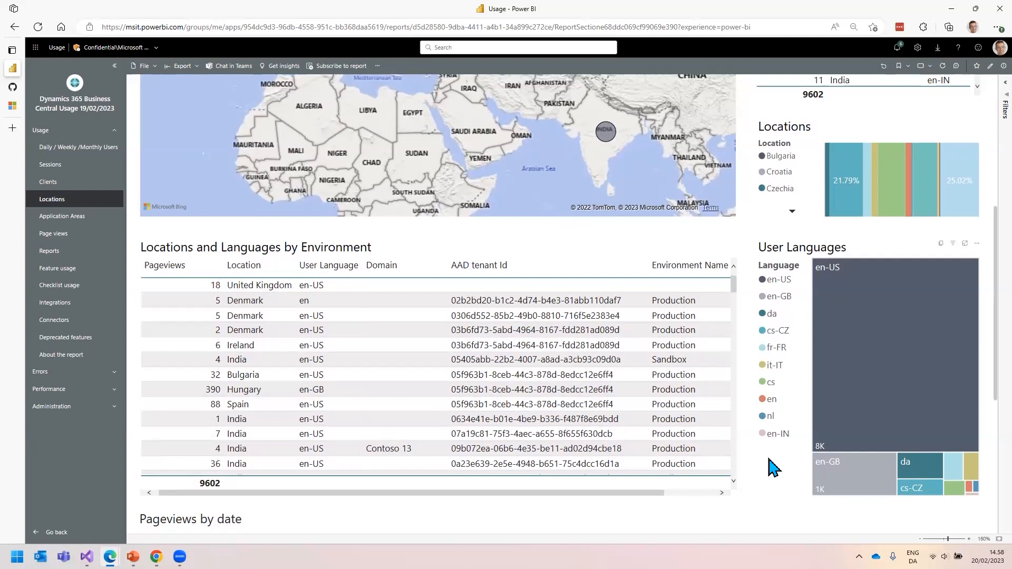
{"action": "mouse_move", "coordinate": [67, 265]}
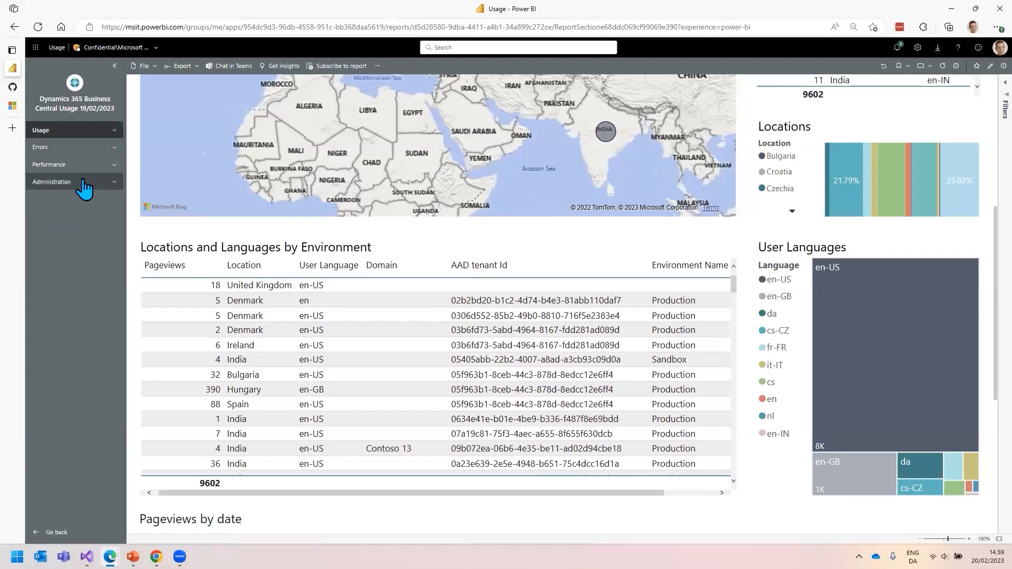
{"action": "mouse_move", "coordinate": [97, 191]}
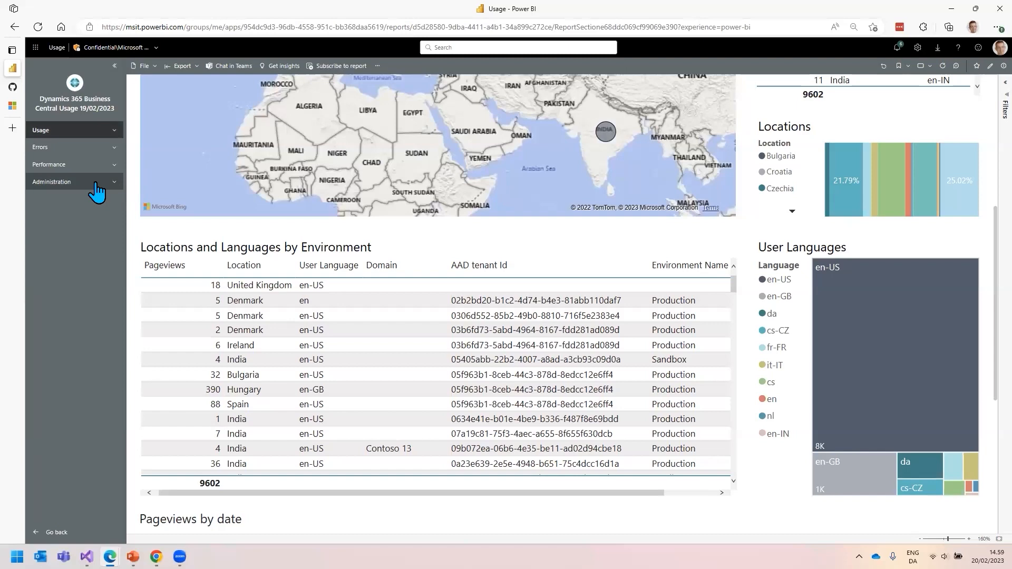
- Open the Administration report's All Changes page of environment lifecycle events
{"action": "left_click", "coordinate": [51, 183]}
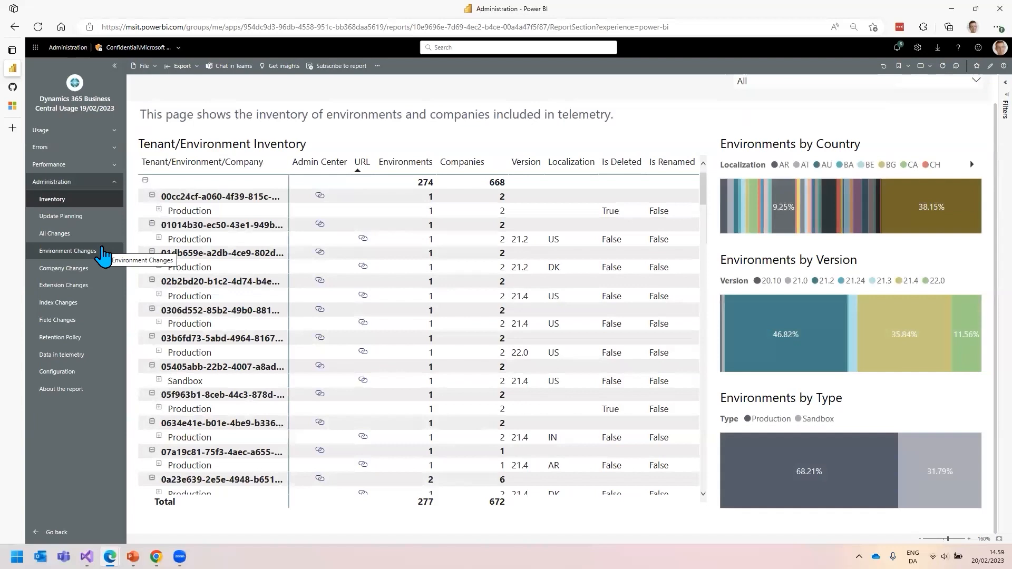
{"action": "left_click", "coordinate": [55, 233]}
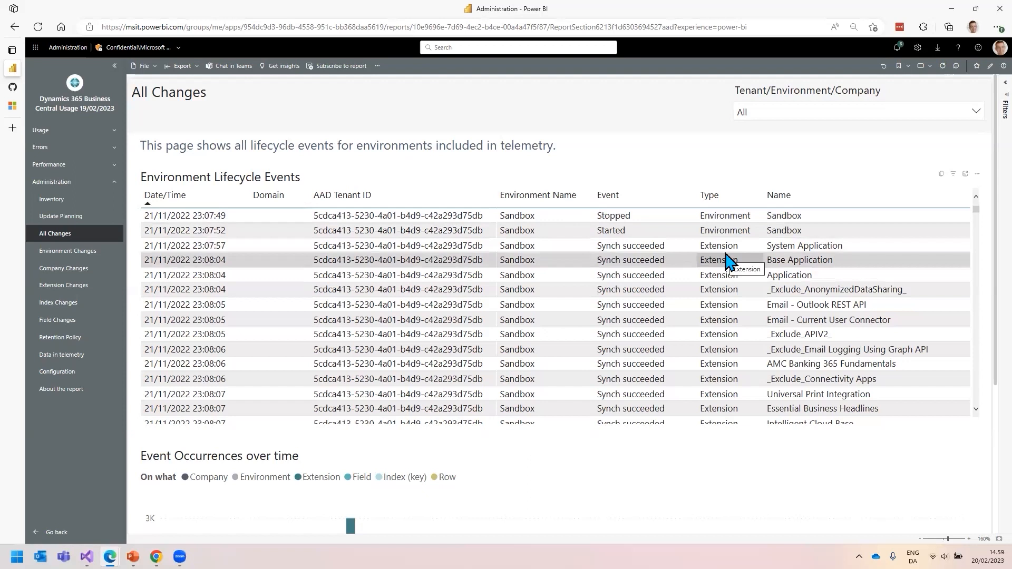
{"action": "mouse_move", "coordinate": [678, 250]}
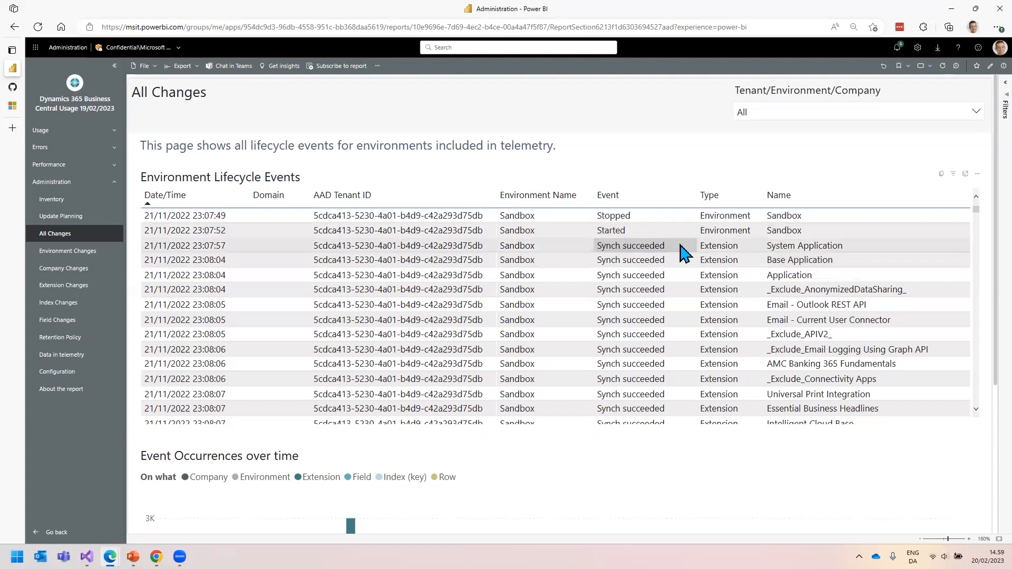
{"action": "mouse_move", "coordinate": [174, 126]}
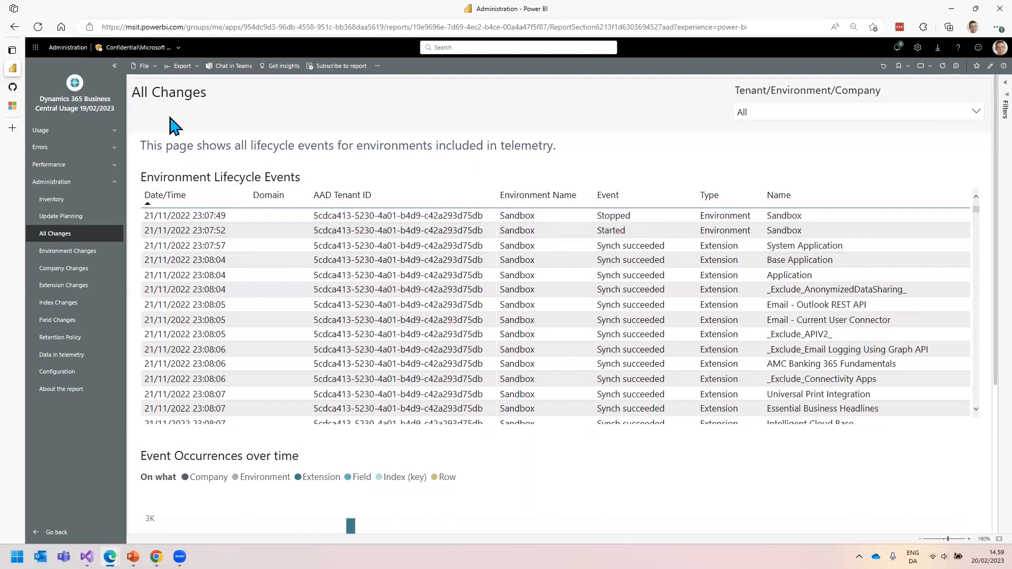
{"action": "mouse_move", "coordinate": [135, 206]}
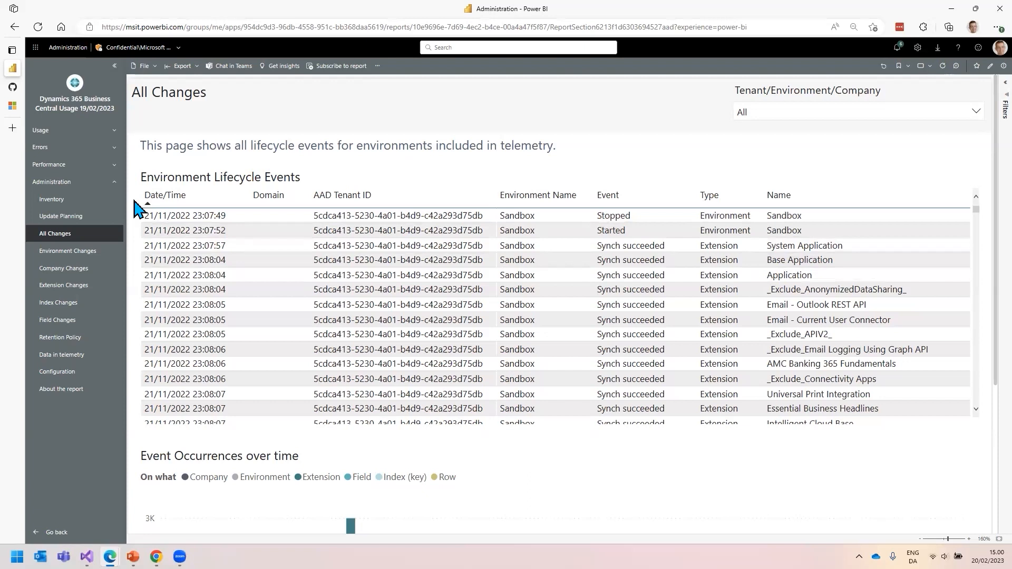
- Open the (Sensitive) Field Changes page and select an item in its report
{"action": "left_click", "coordinate": [58, 321]}
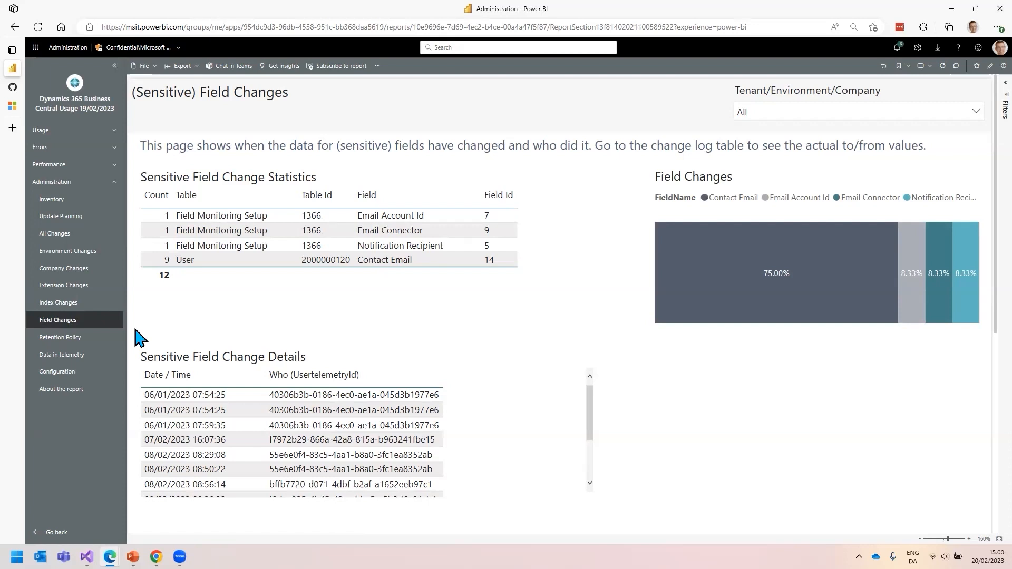
{"action": "left_click", "coordinate": [194, 394]}
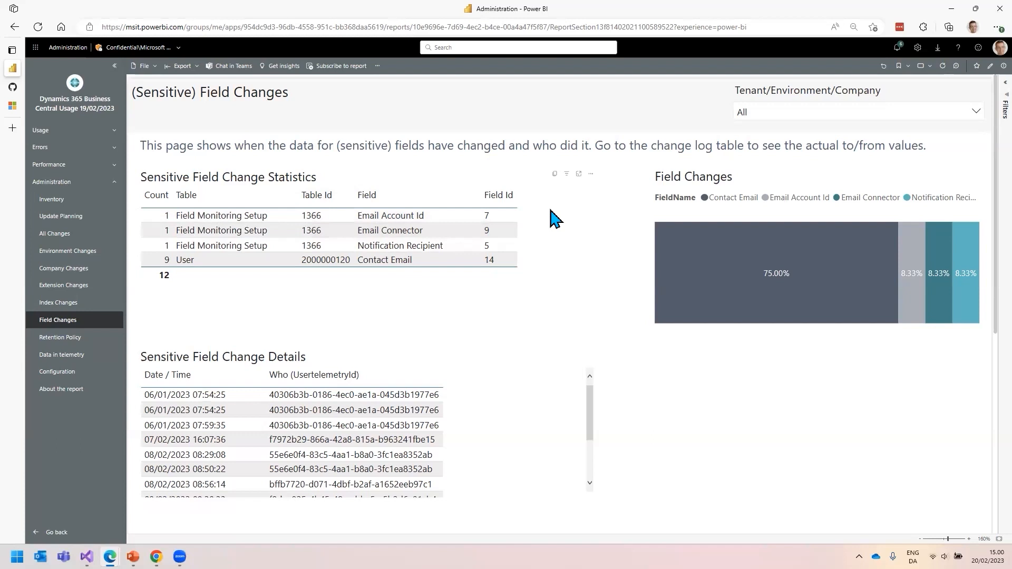
{"action": "mouse_move", "coordinate": [76, 323]}
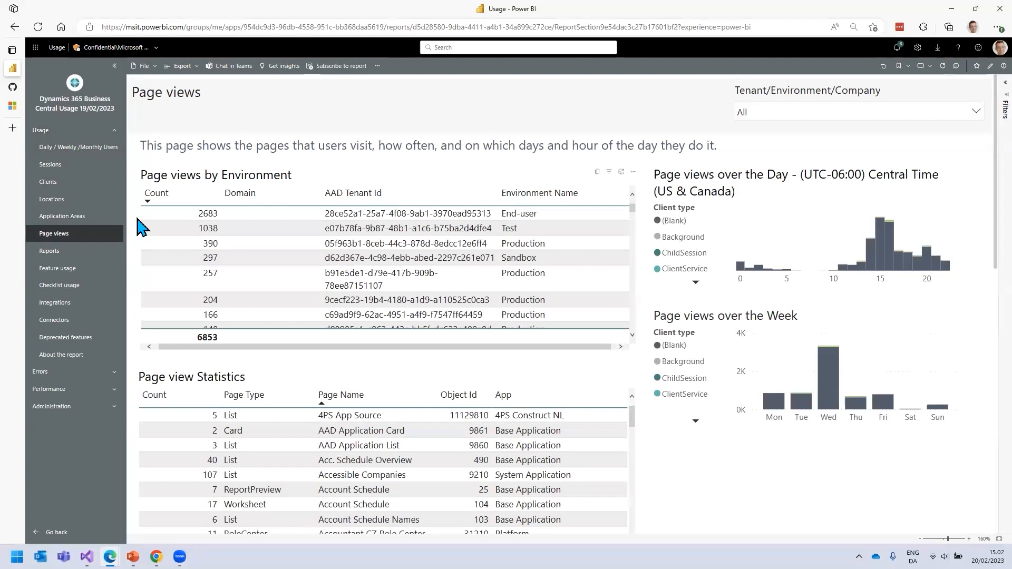
{"action": "mouse_move", "coordinate": [136, 224]}
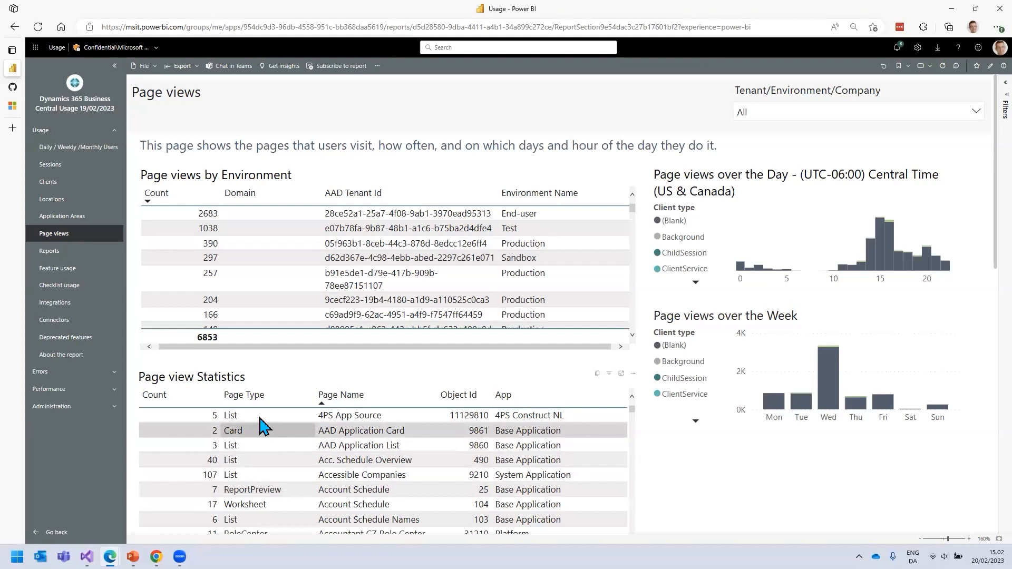
{"action": "mouse_move", "coordinate": [646, 336]}
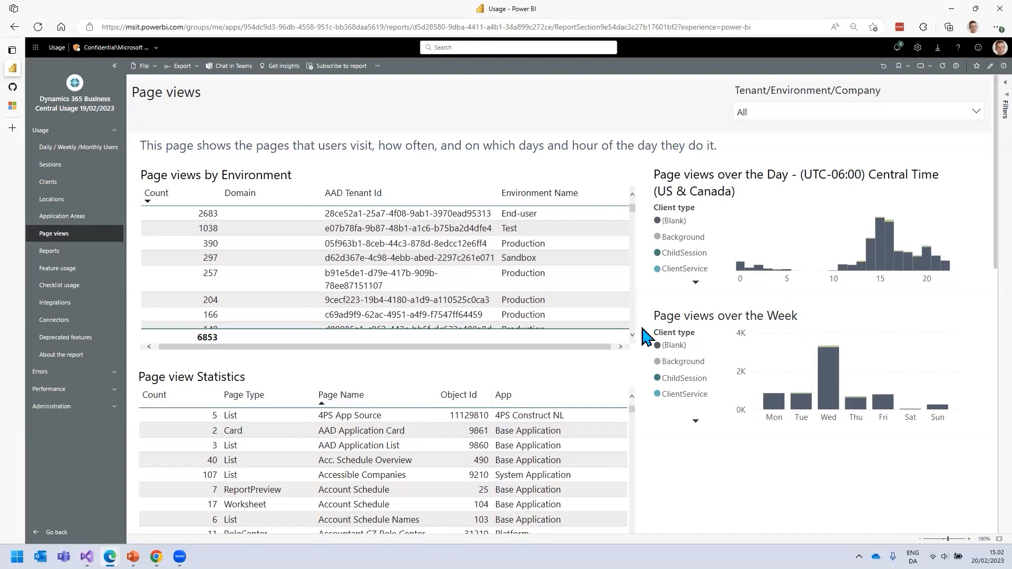
{"action": "mouse_move", "coordinate": [646, 310]}
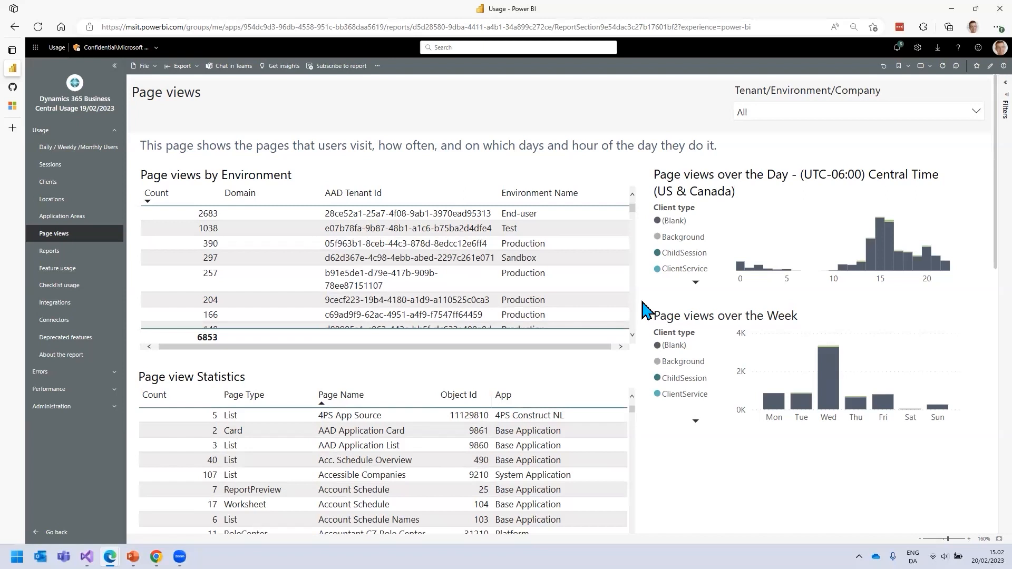
{"action": "mouse_move", "coordinate": [881, 294]}
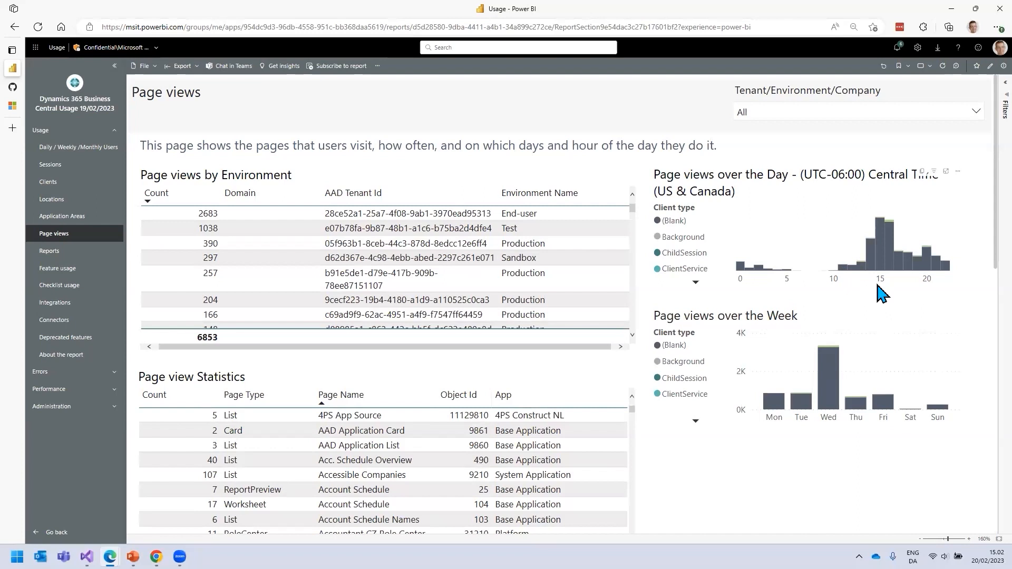
{"action": "mouse_move", "coordinate": [834, 434]}
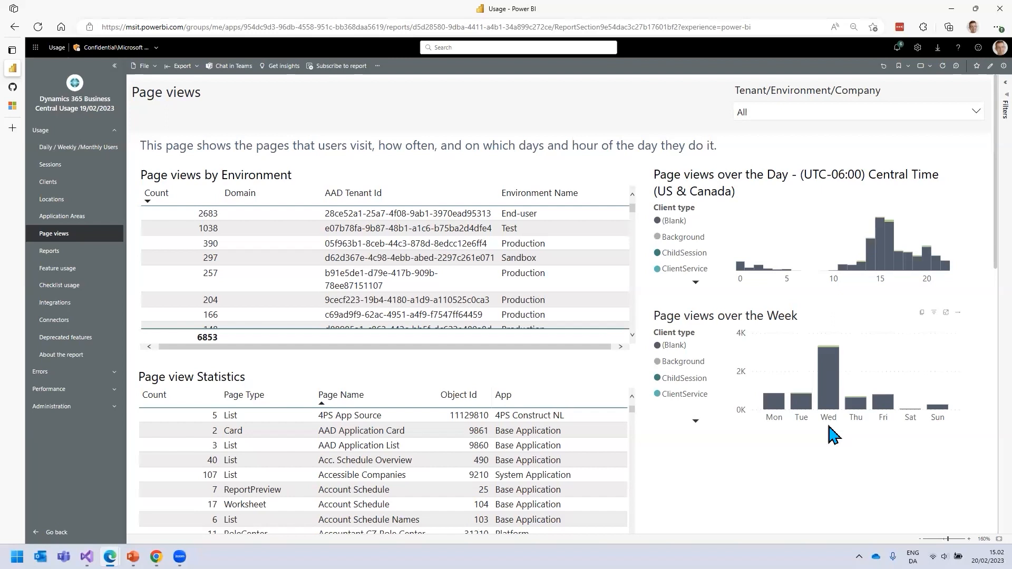
{"action": "mouse_move", "coordinate": [829, 368]}
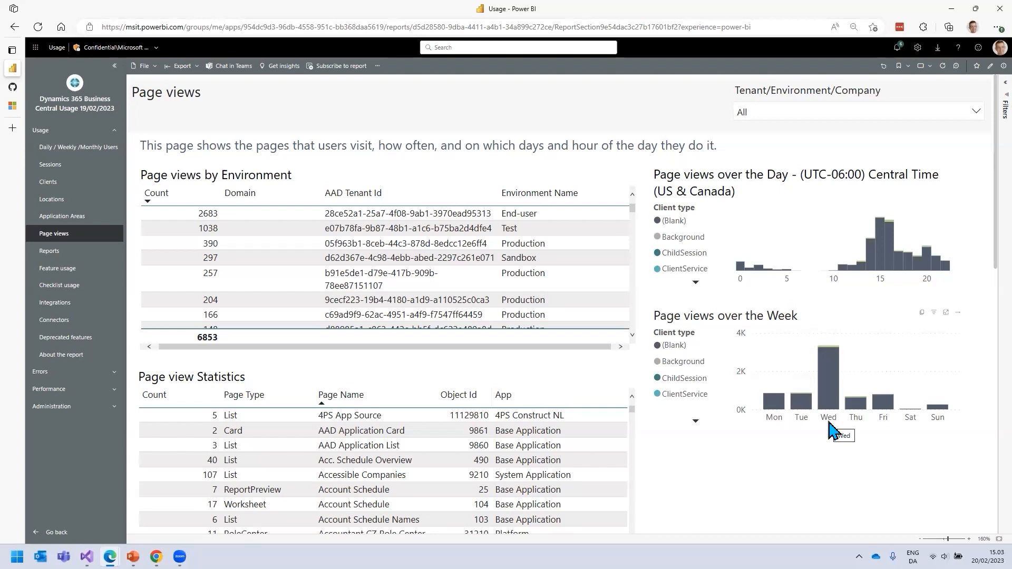
{"action": "mouse_move", "coordinate": [915, 437]}
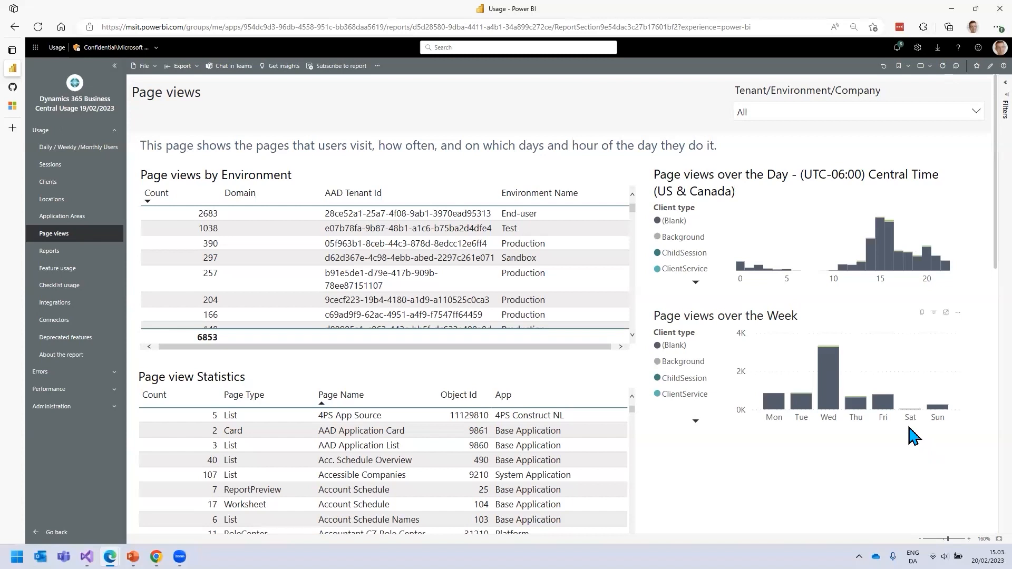
{"action": "mouse_move", "coordinate": [914, 436]}
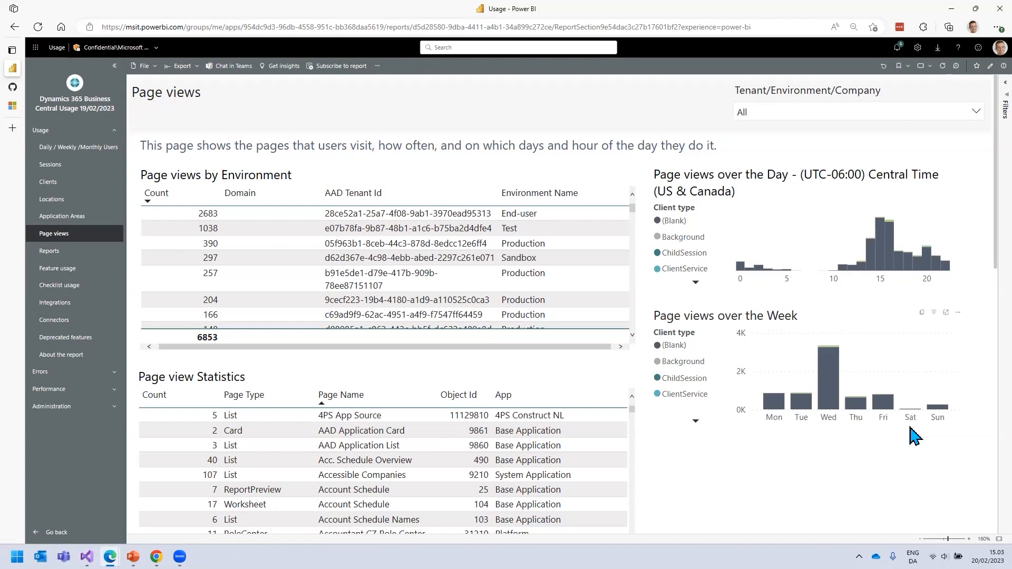
- Open the Application Areas page with its usage treemap and counts table
{"action": "left_click", "coordinate": [62, 216]}
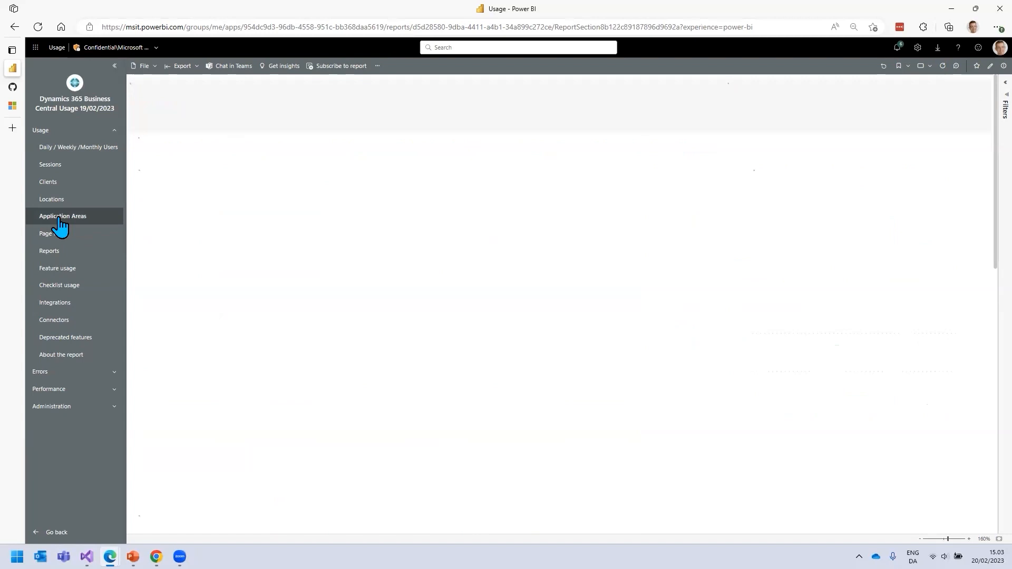
{"action": "left_click", "coordinate": [62, 216]}
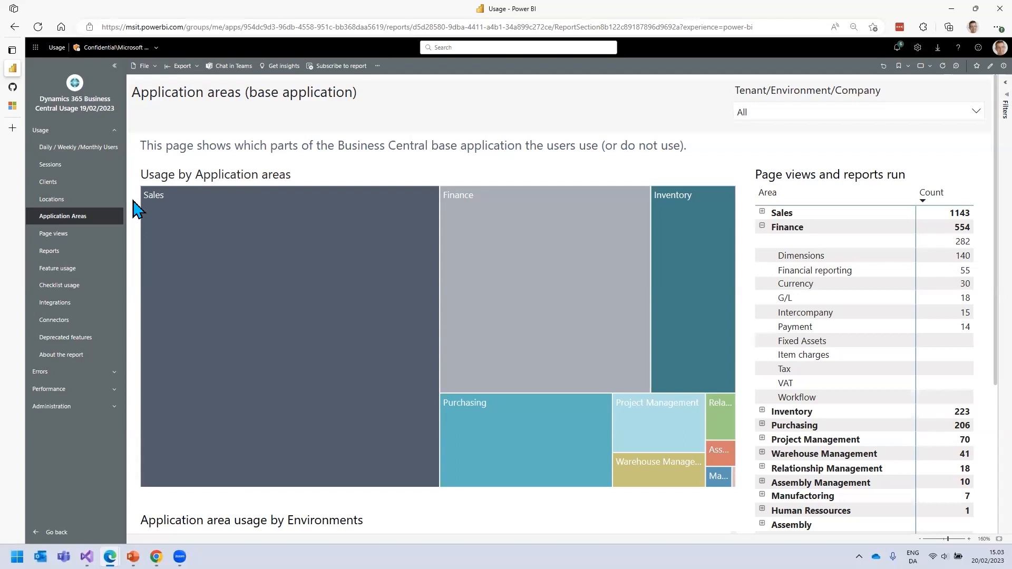
{"action": "mouse_move", "coordinate": [898, 265]}
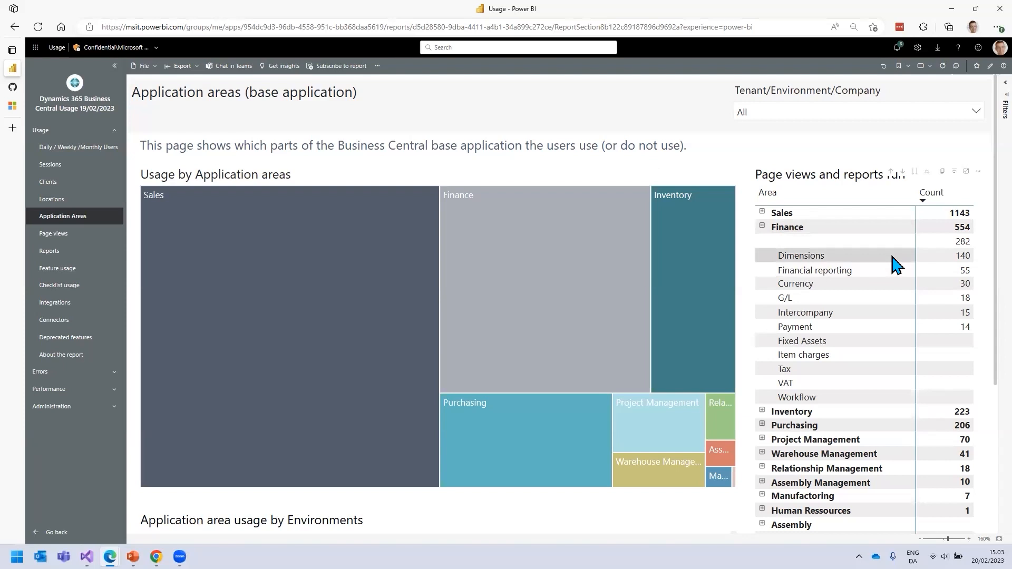
{"action": "mouse_move", "coordinate": [836, 388]}
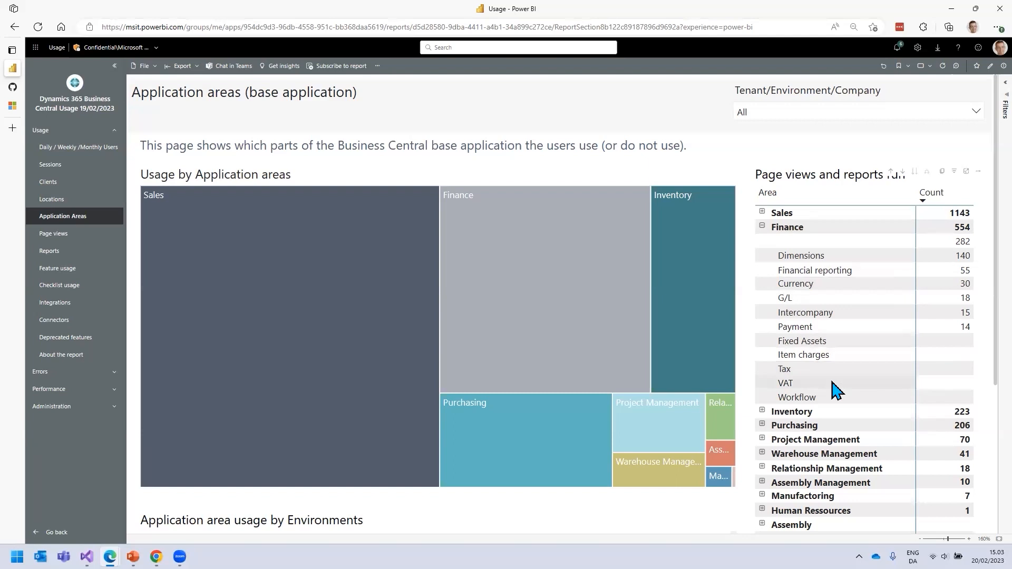
{"action": "mouse_move", "coordinate": [867, 284]}
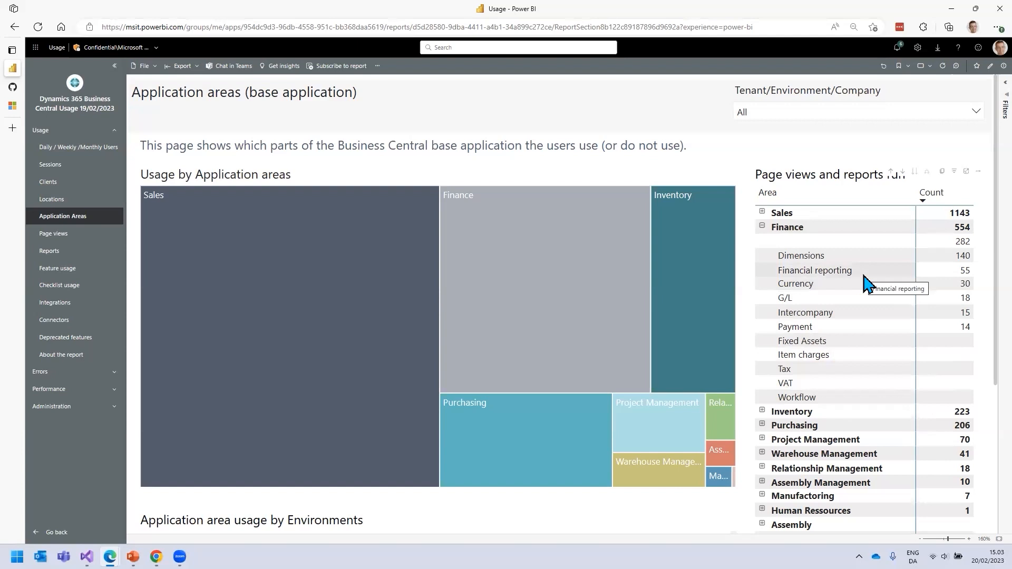
{"action": "mouse_move", "coordinate": [842, 348]}
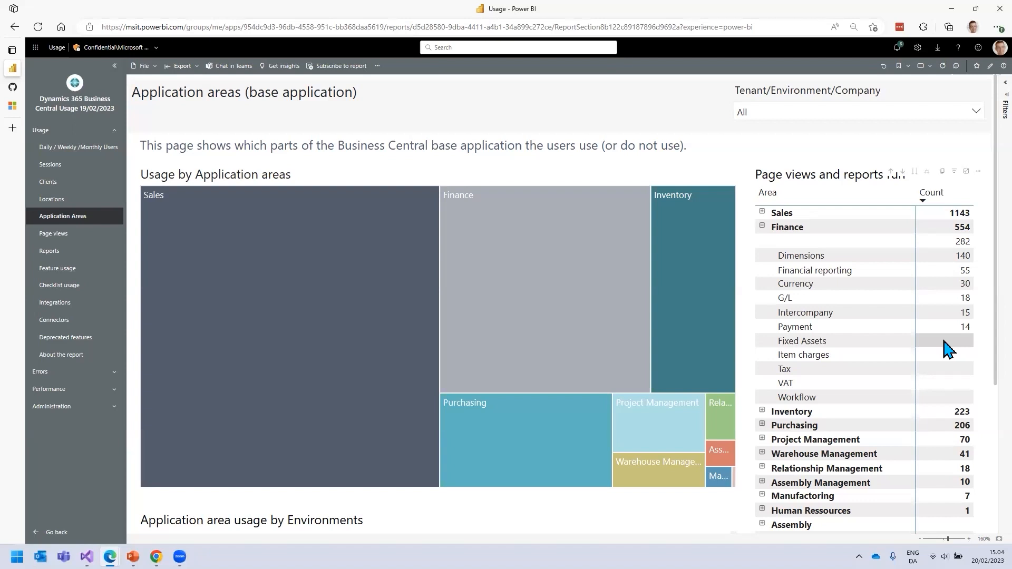
{"action": "mouse_move", "coordinate": [955, 349]}
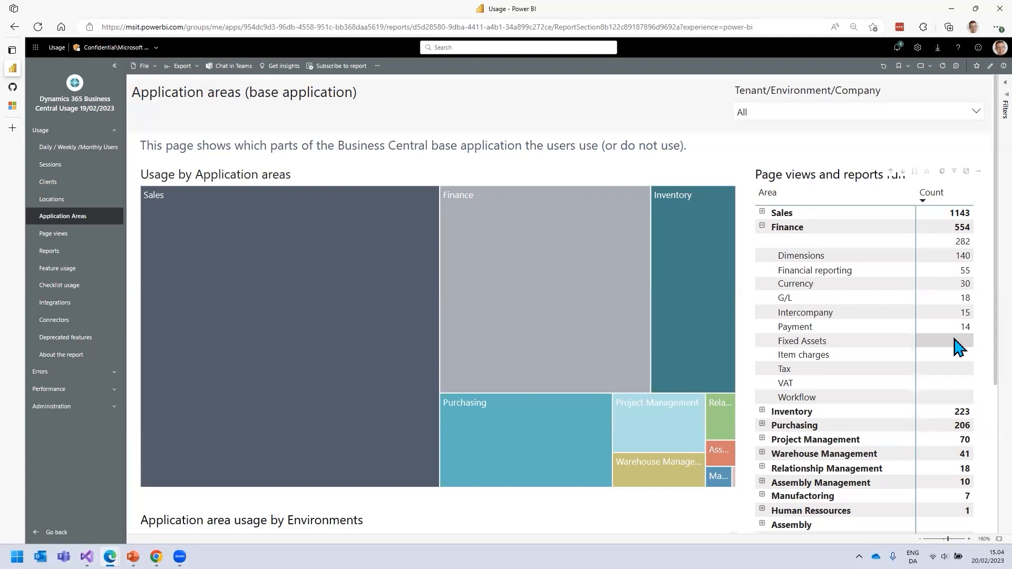
- Open the Reports usage page showing reports by environment and report actions
{"action": "left_click", "coordinate": [49, 252]}
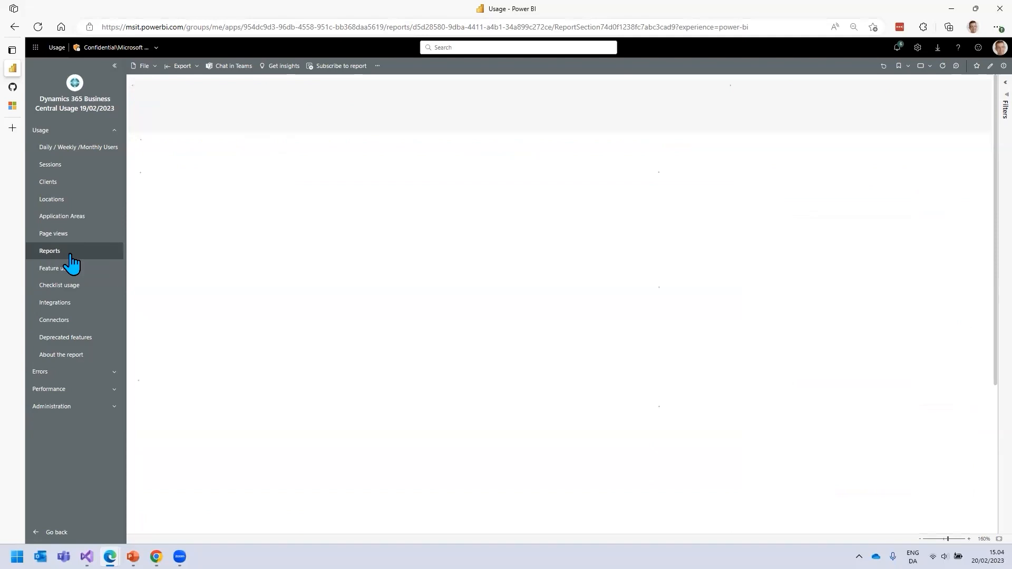
{"action": "left_click", "coordinate": [50, 251]}
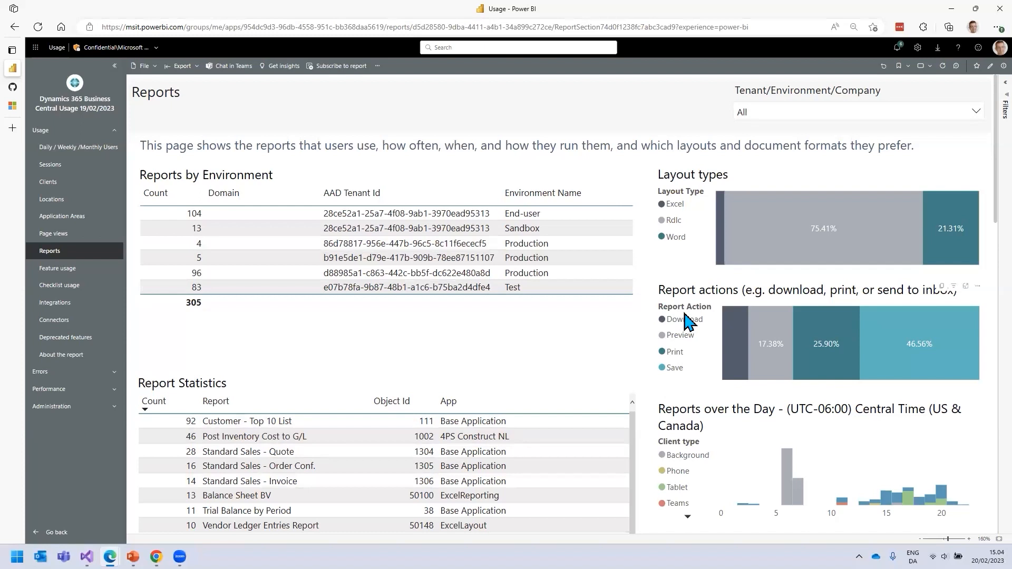
{"action": "mouse_move", "coordinate": [653, 358]}
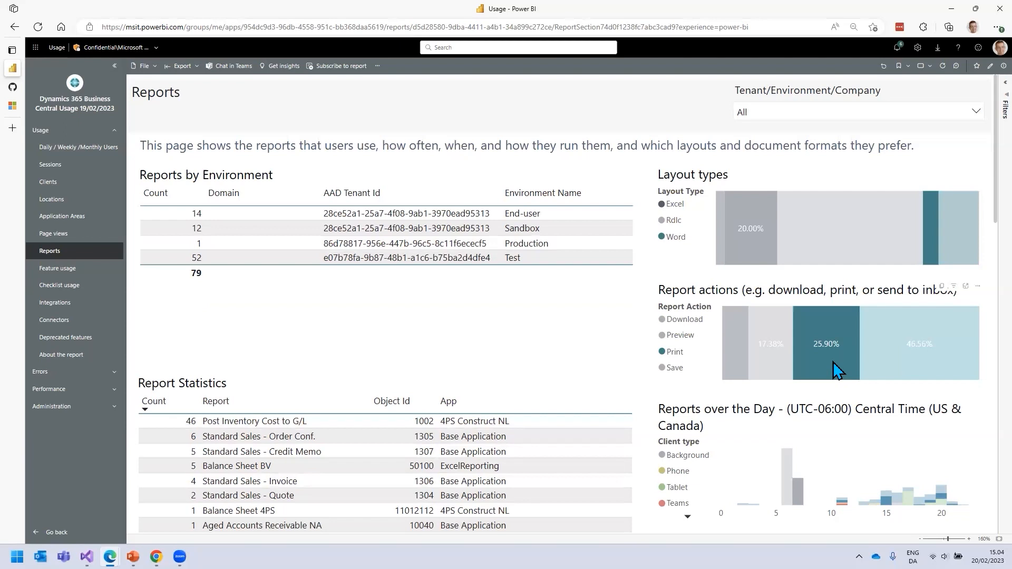
{"action": "mouse_move", "coordinate": [838, 394]}
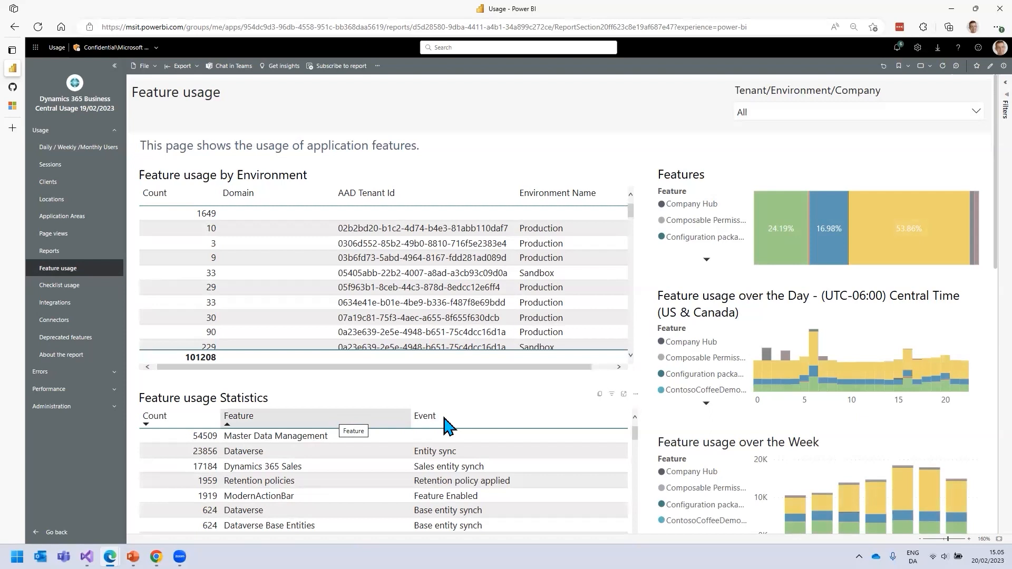
{"action": "mouse_move", "coordinate": [139, 443]}
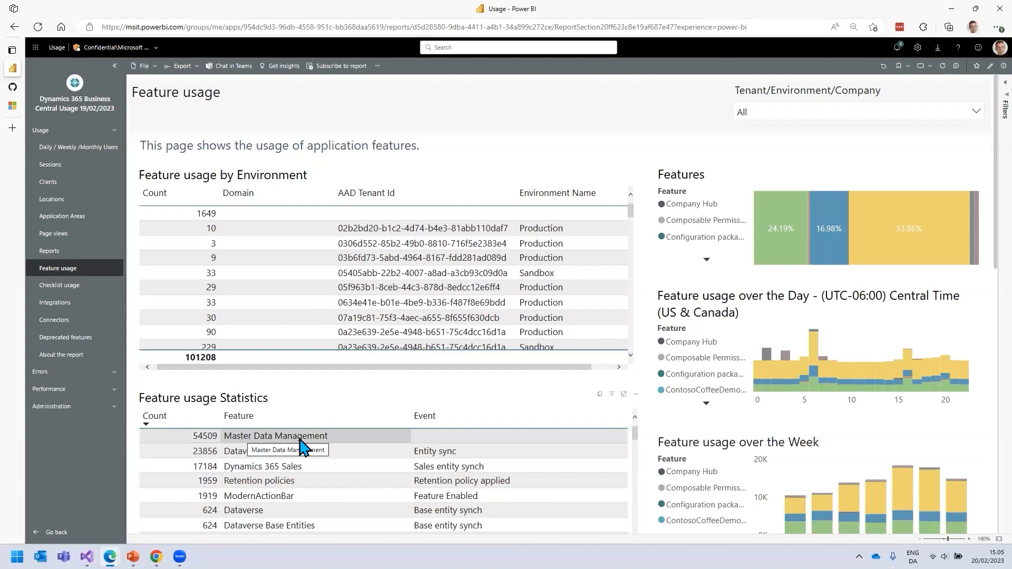
{"action": "mouse_move", "coordinate": [137, 385]}
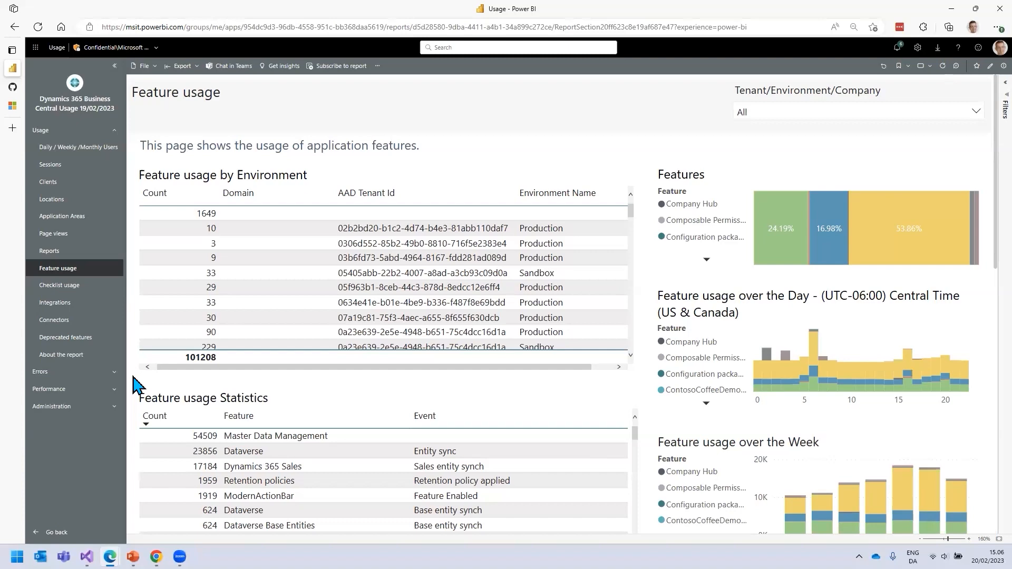
- Open the Integrations usage page covering external web service calls
{"action": "left_click", "coordinate": [55, 302]}
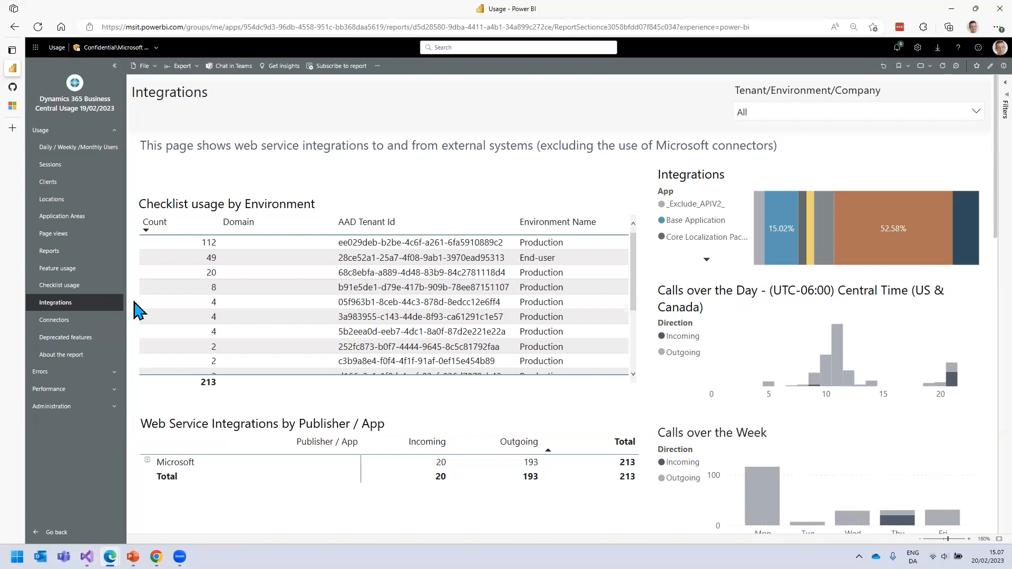
{"action": "mouse_move", "coordinate": [136, 208]}
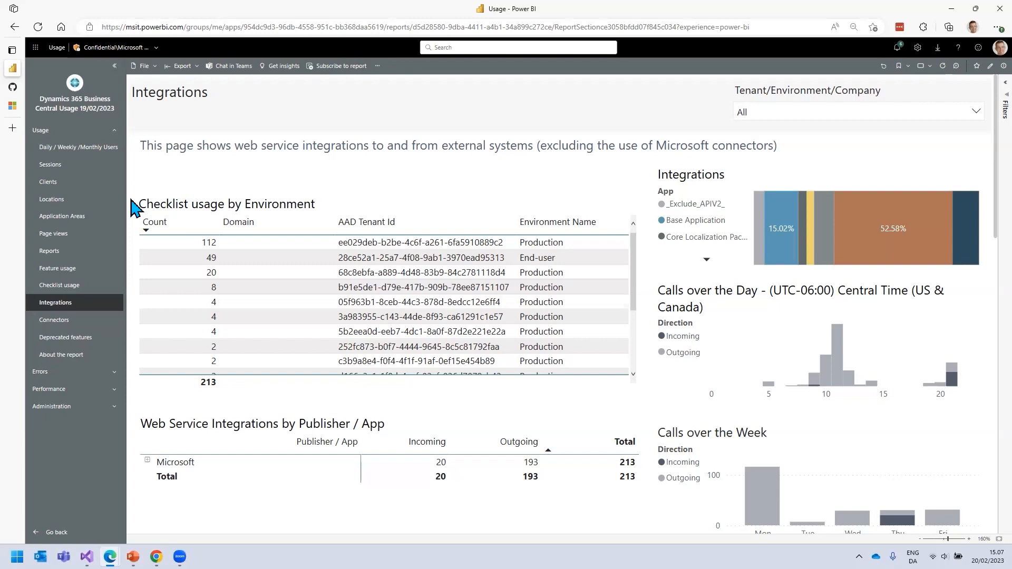
{"action": "mouse_move", "coordinate": [174, 463]}
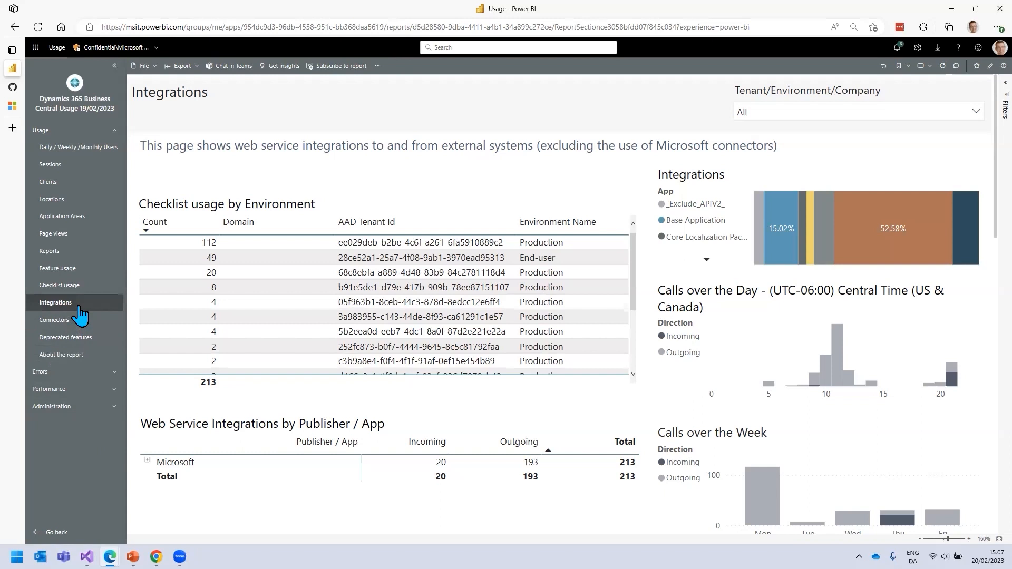
{"action": "mouse_move", "coordinate": [78, 313]}
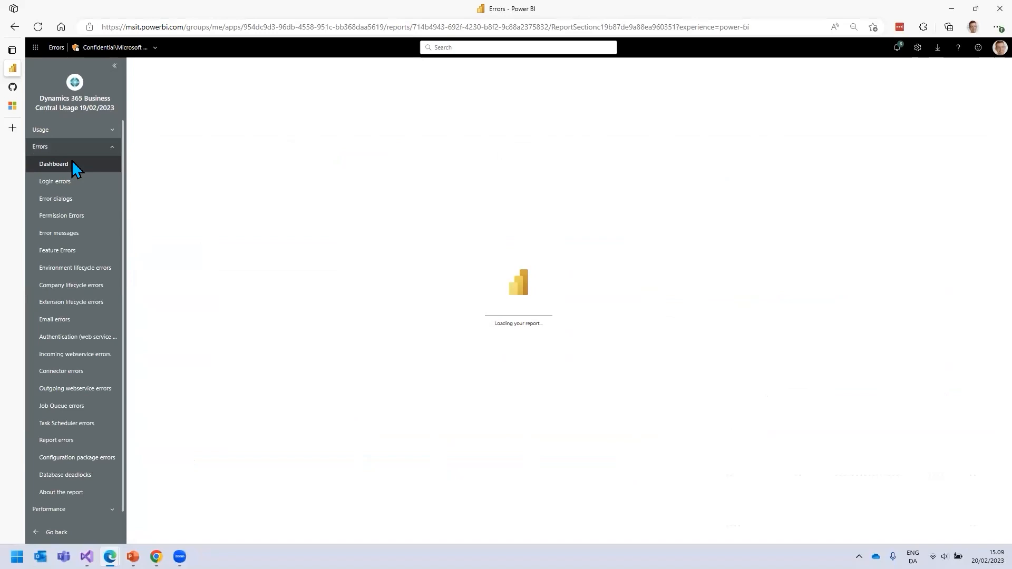
- Open the Error dashboard page to view user, integration and system error counts
{"action": "left_click", "coordinate": [54, 163]}
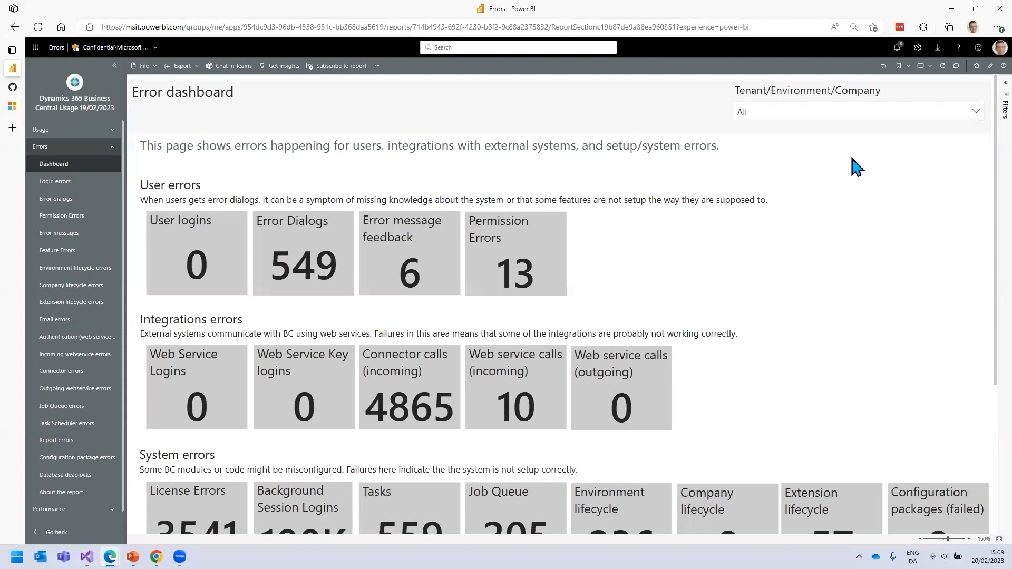
{"action": "mouse_move", "coordinate": [193, 193]}
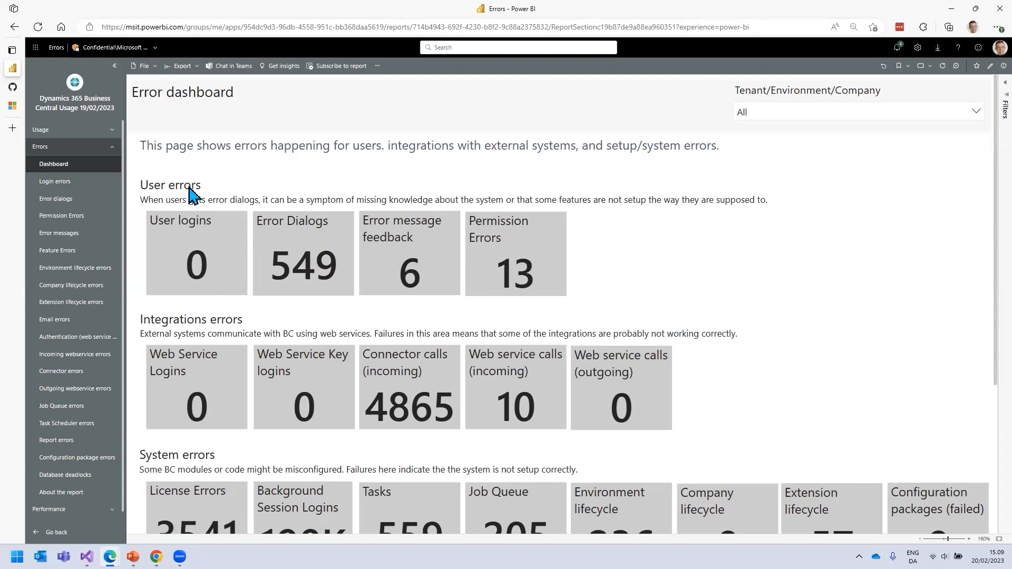
{"action": "mouse_move", "coordinate": [205, 332]}
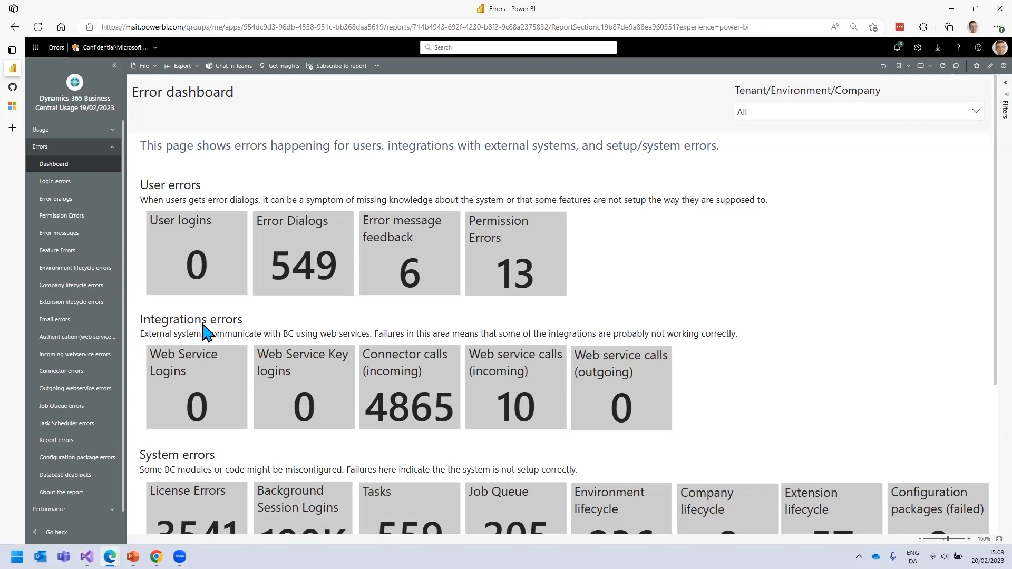
{"action": "mouse_move", "coordinate": [187, 463]}
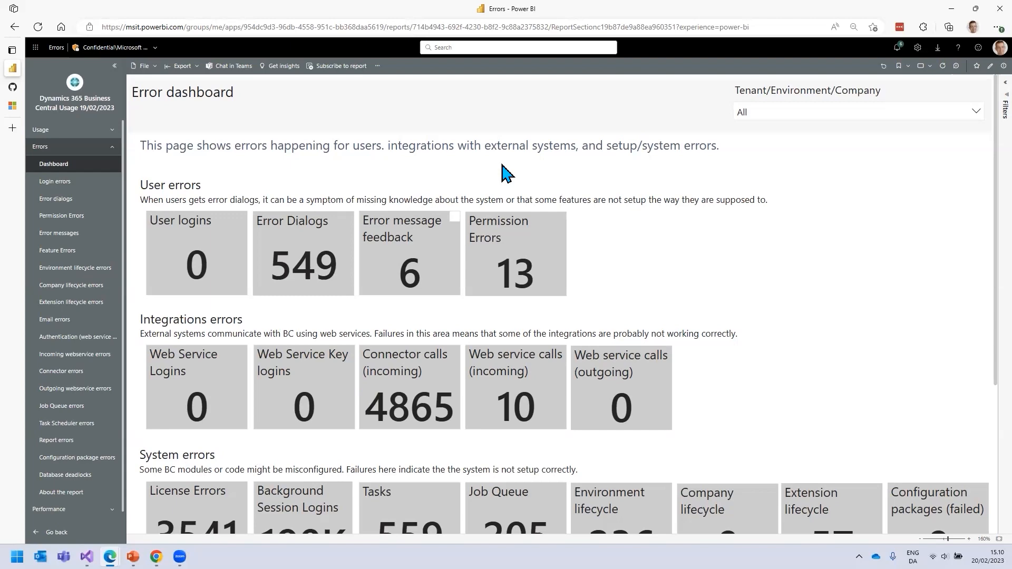
- Open Permission Errors and cross-filter to the Statistical Account Read error dialog
{"action": "left_click", "coordinate": [61, 216]}
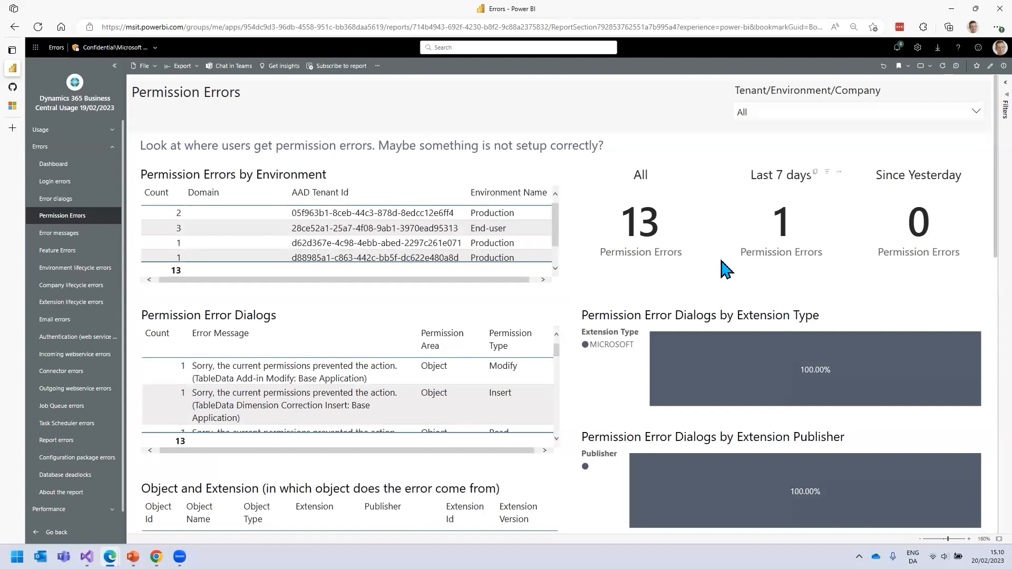
{"action": "mouse_move", "coordinate": [578, 200]}
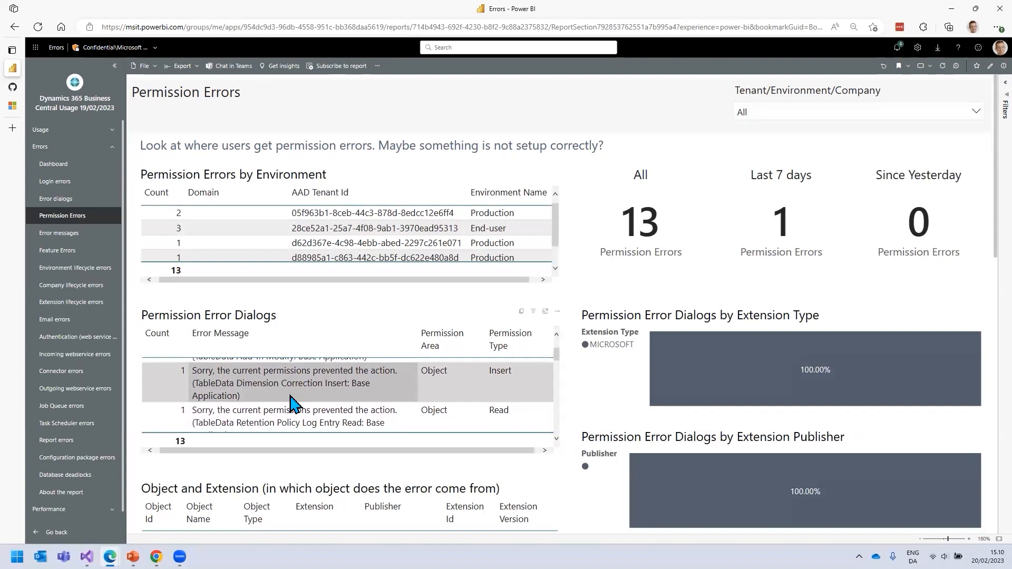
{"action": "left_click", "coordinate": [488, 228]}
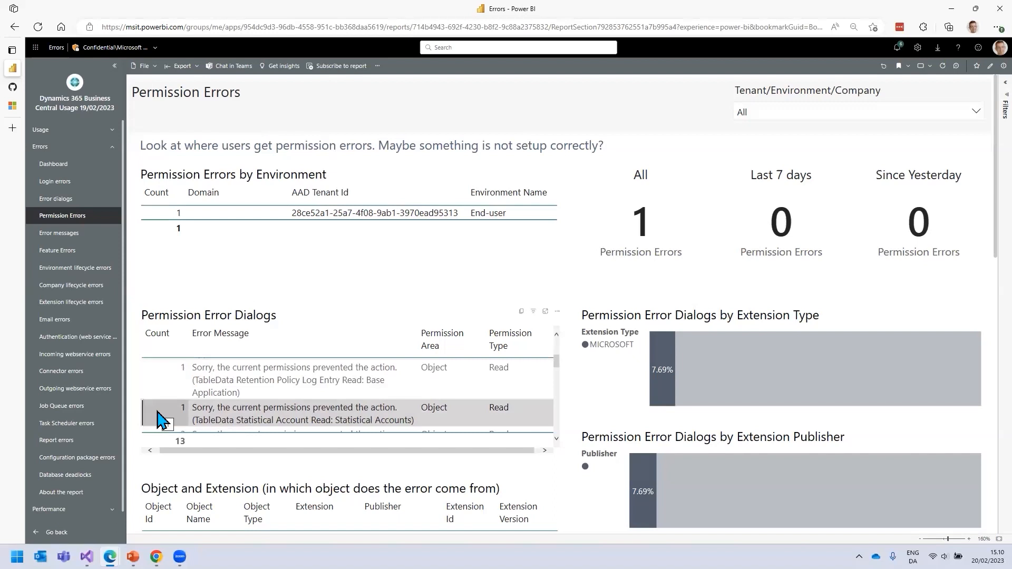
{"action": "mouse_move", "coordinate": [270, 416]}
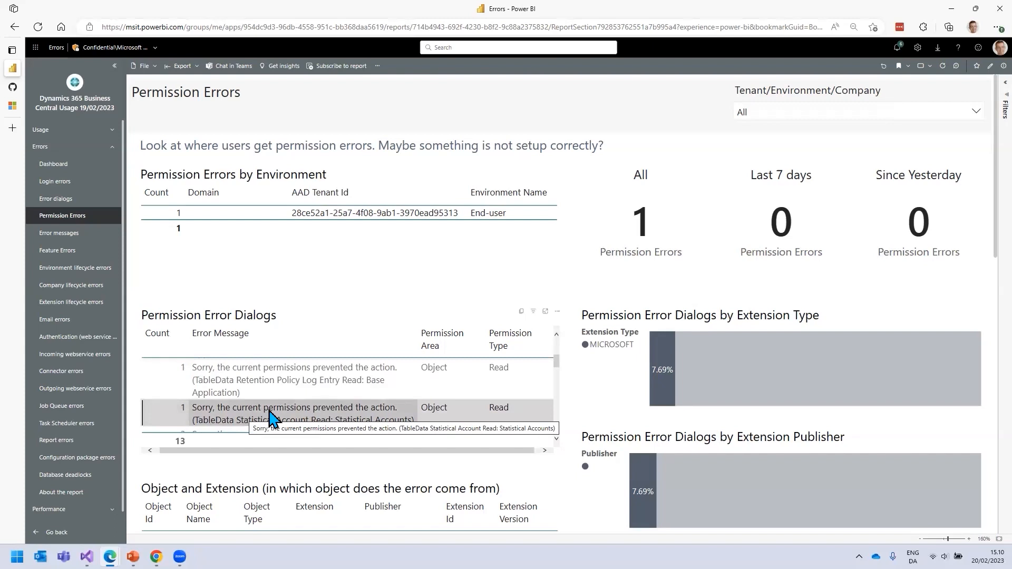
{"action": "mouse_move", "coordinate": [460, 233]}
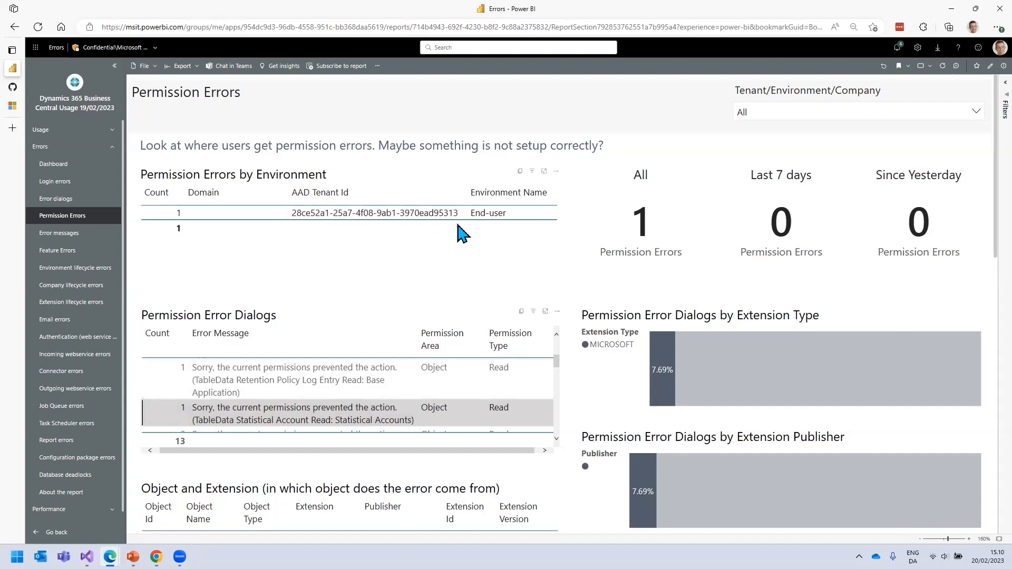
{"action": "mouse_move", "coordinate": [591, 258]}
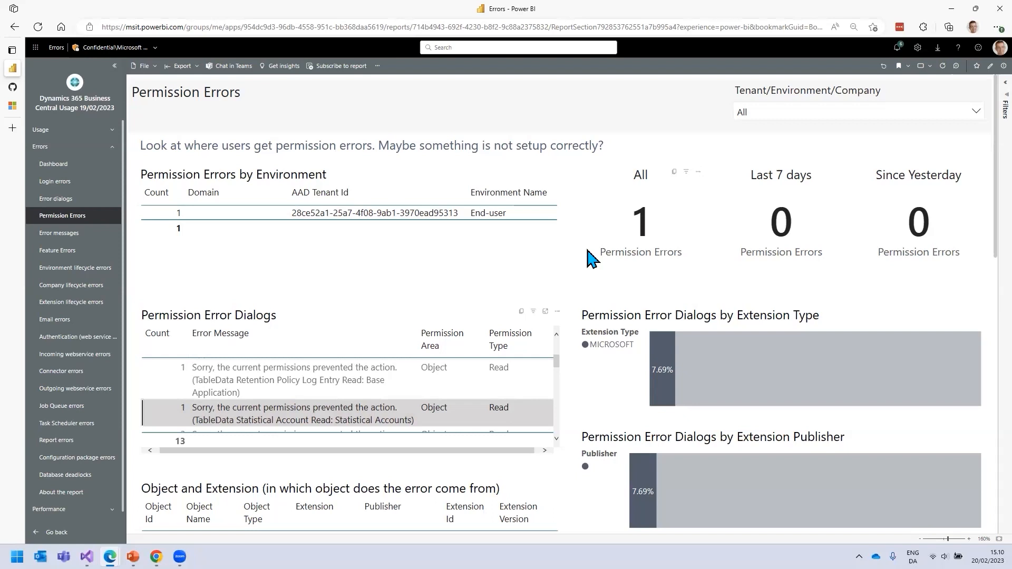
{"action": "mouse_move", "coordinate": [53, 165]}
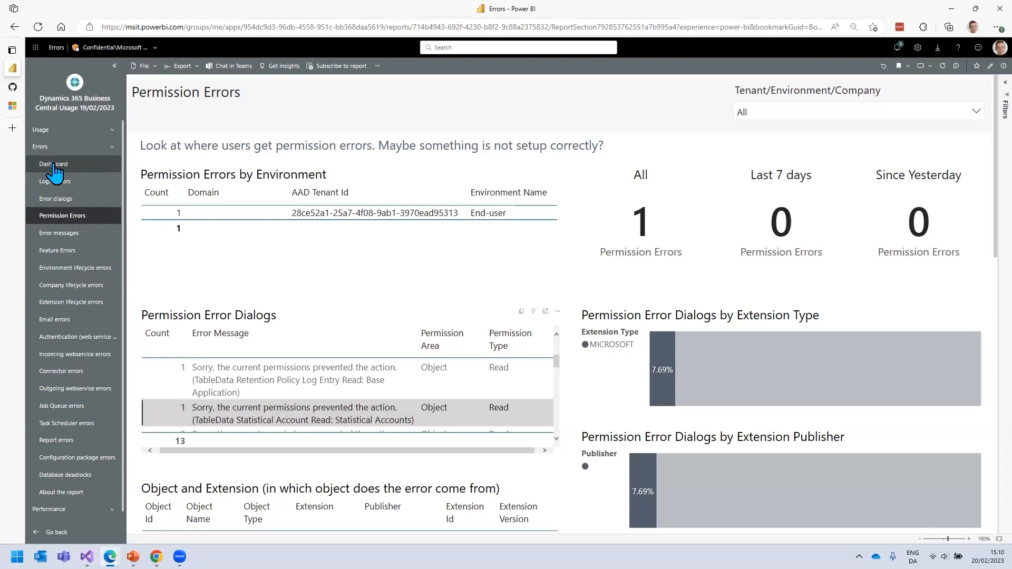
- Browse error message feedback, select the OneDrive license error, then return to Dashboard
{"action": "left_click", "coordinate": [53, 164]}
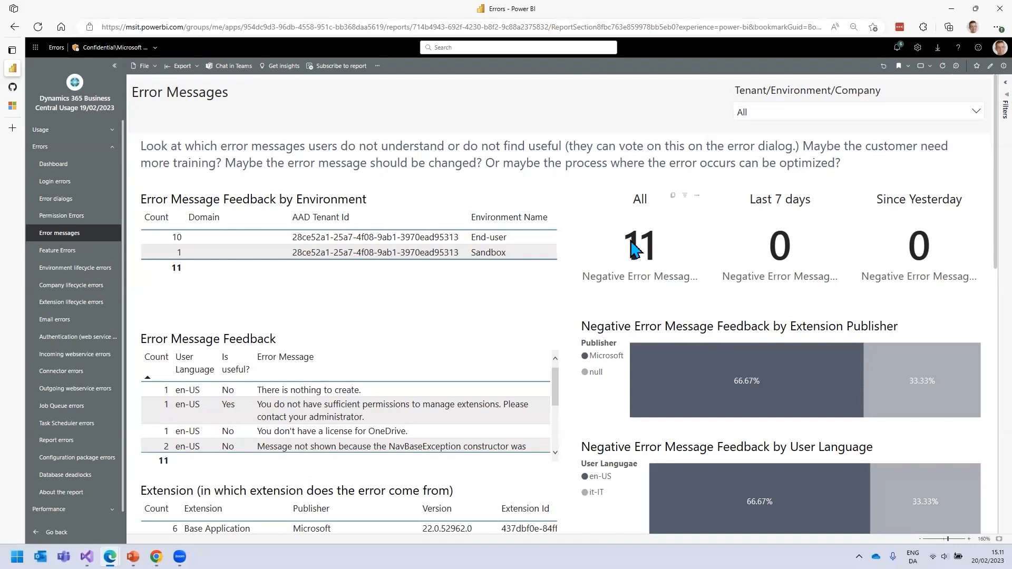
{"action": "scroll", "scroll_direction": "down", "scroll_amount": 3}
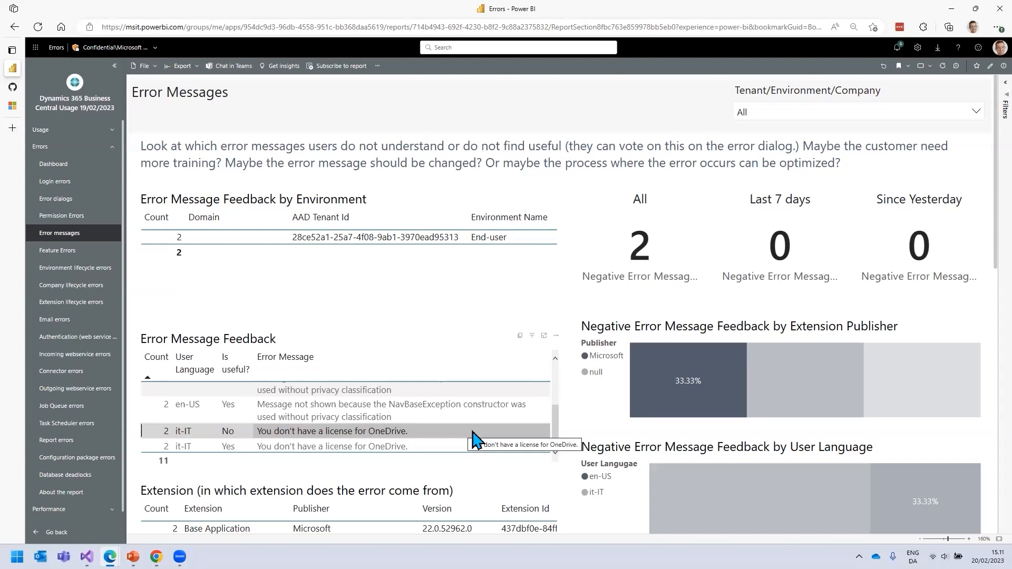
{"action": "left_click", "coordinate": [54, 163]}
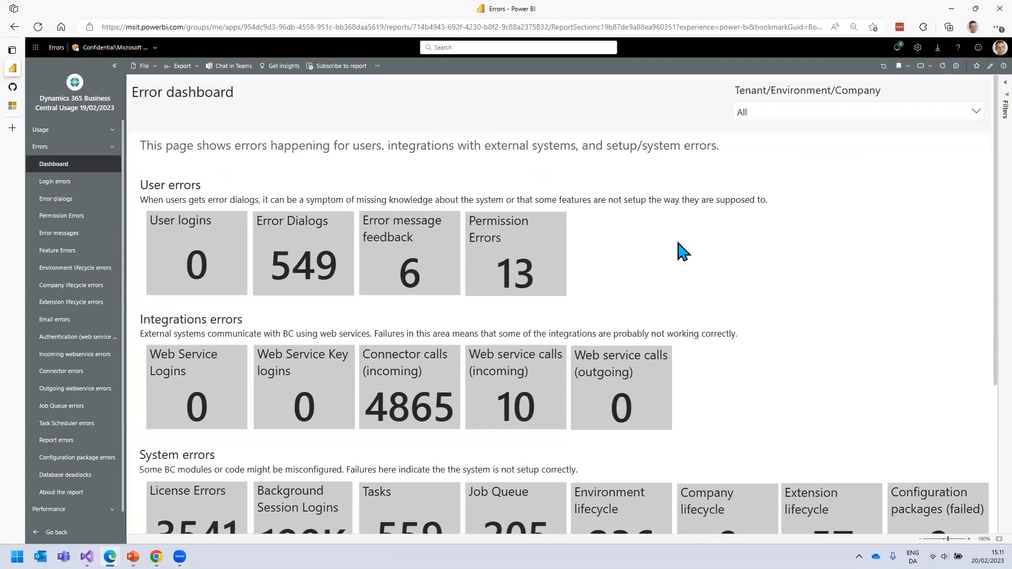
{"action": "left_click", "coordinate": [56, 201]}
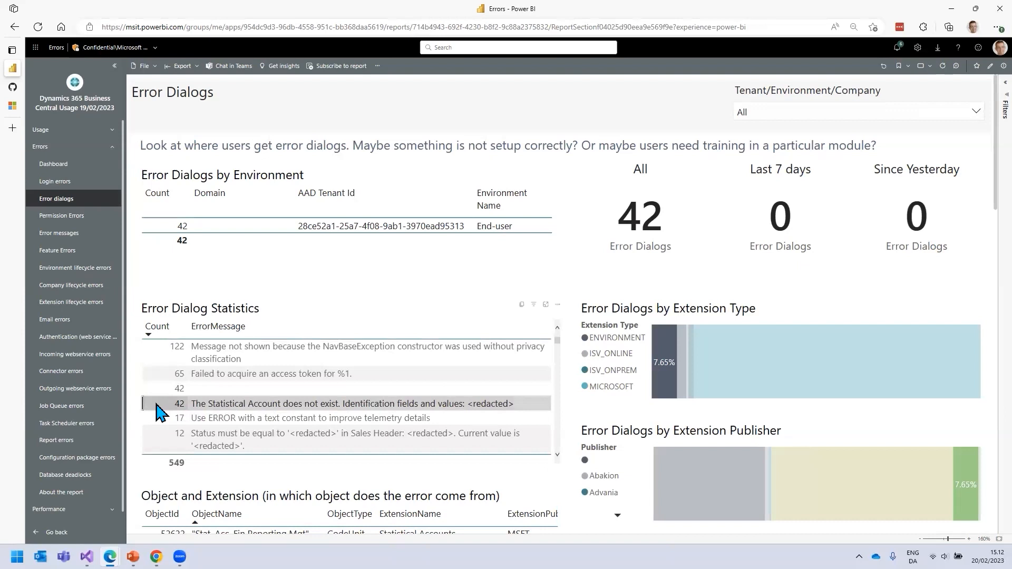
{"action": "mouse_move", "coordinate": [138, 411]}
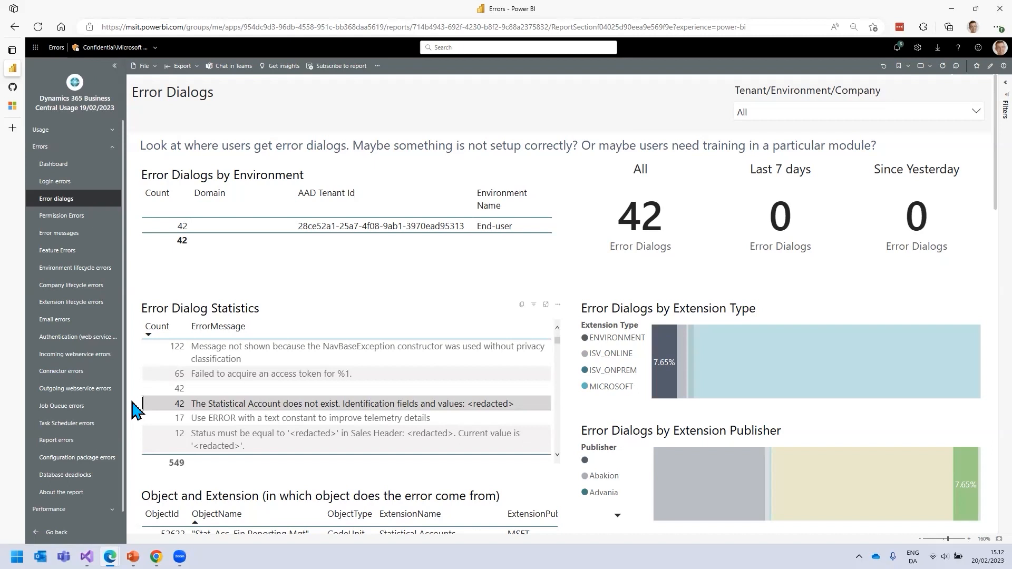
{"action": "mouse_move", "coordinate": [222, 408]}
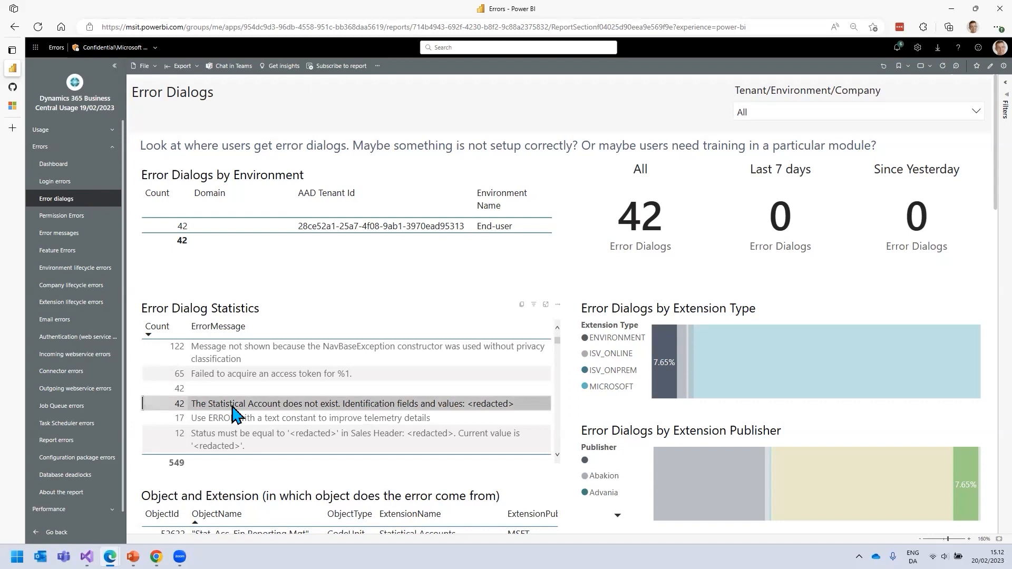
{"action": "scroll", "scroll_direction": "down", "scroll_amount": 3}
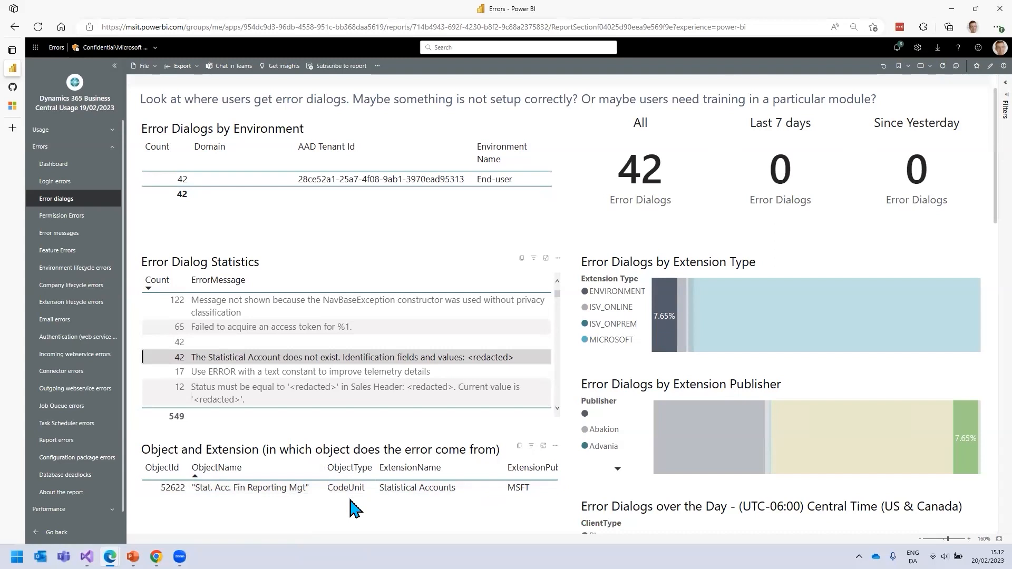
{"action": "mouse_move", "coordinate": [337, 506]}
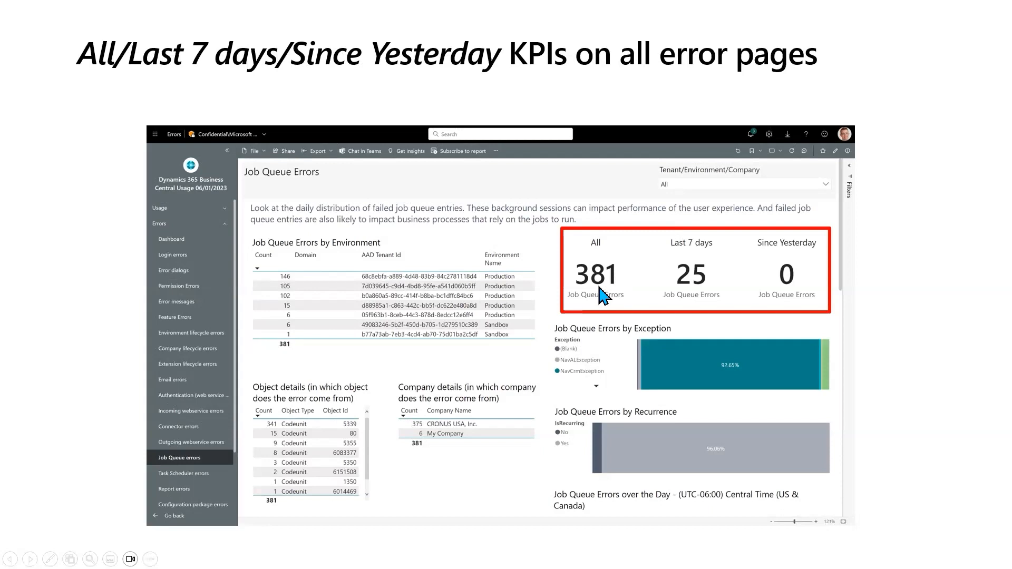
{"action": "mouse_move", "coordinate": [843, 274]}
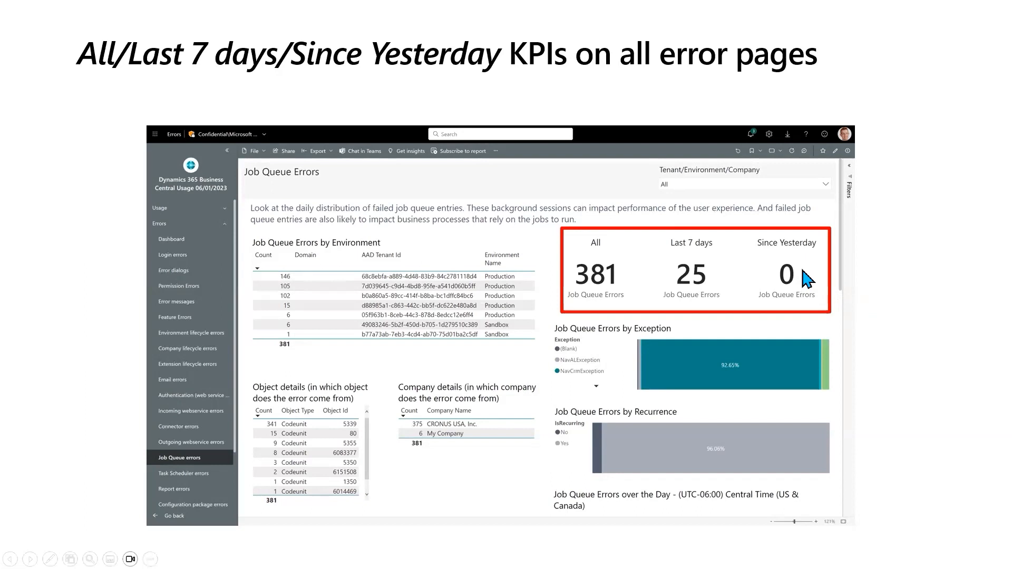
{"action": "mouse_move", "coordinate": [712, 283]}
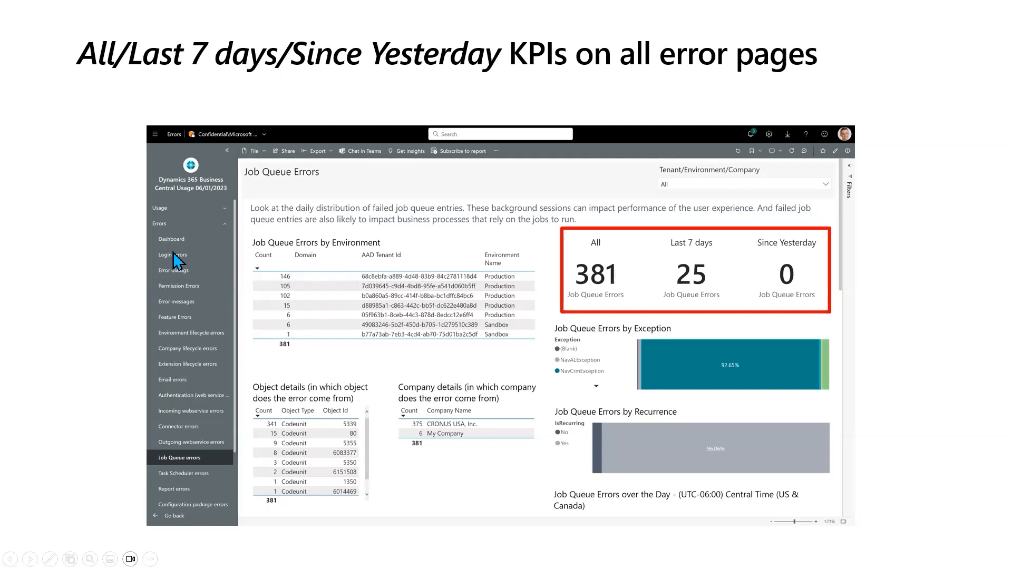
{"action": "mouse_move", "coordinate": [250, 245]}
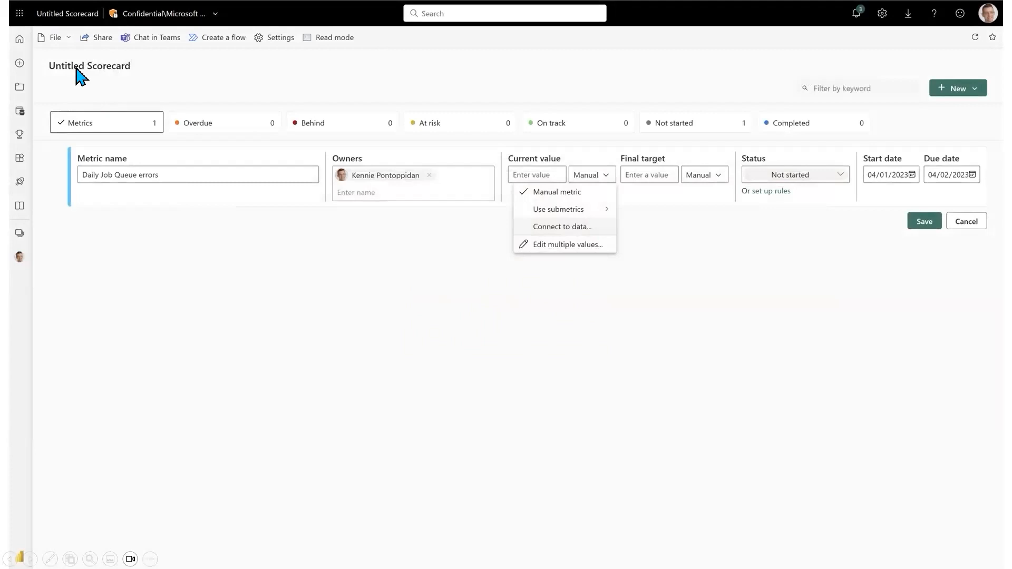
{"action": "mouse_move", "coordinate": [132, 196]}
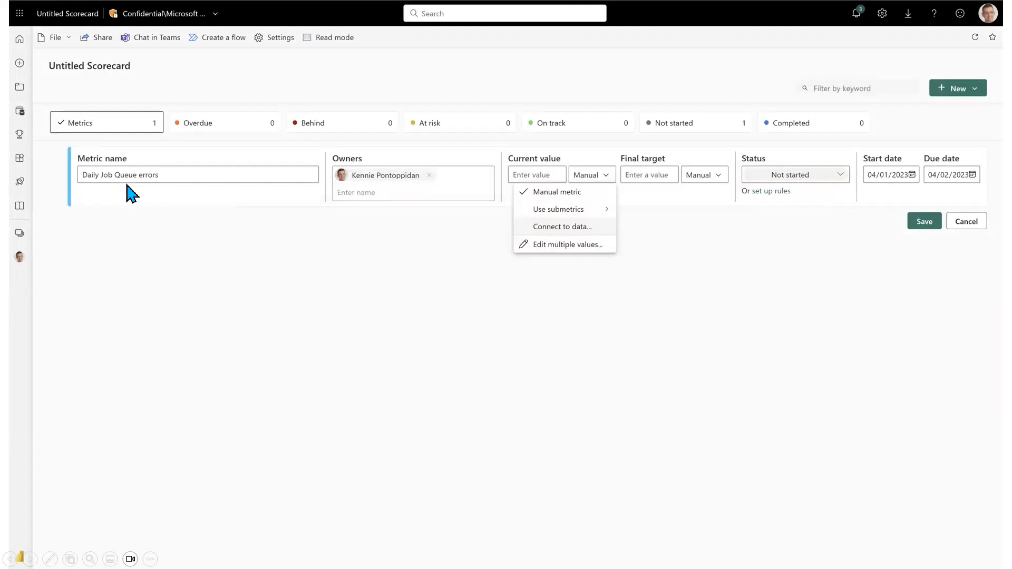
{"action": "mouse_move", "coordinate": [5, 216]}
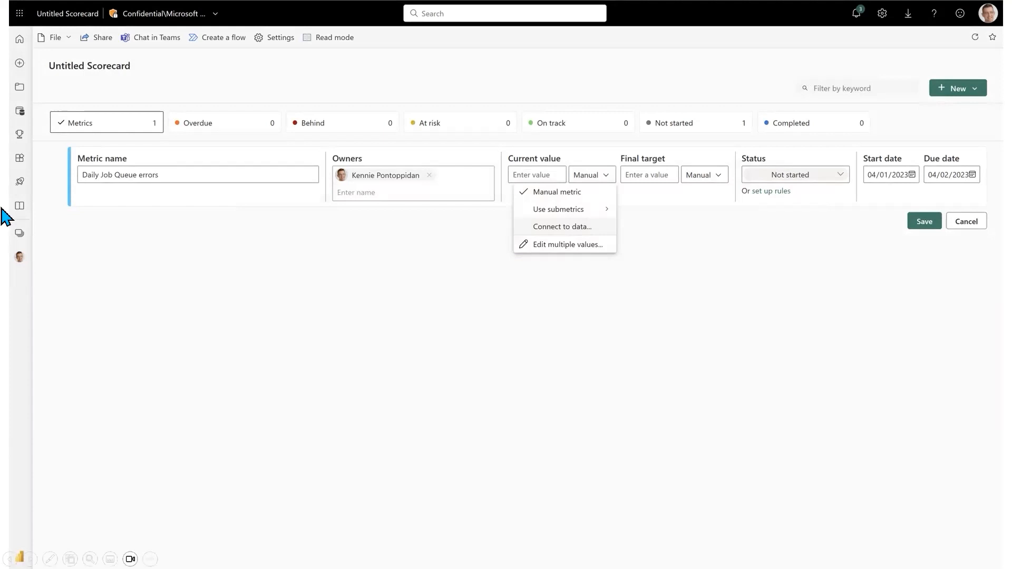
{"action": "mouse_move", "coordinate": [583, 247]}
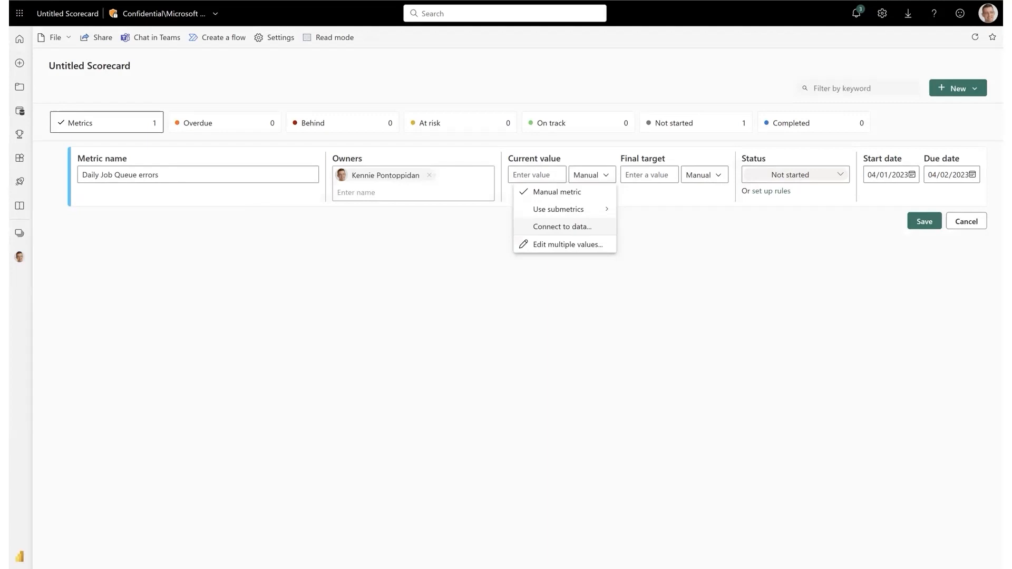
- Connect the Daily Job Queue errors metric to the Since Yesterday Job Queue Errors card
{"action": "left_click", "coordinate": [563, 227]}
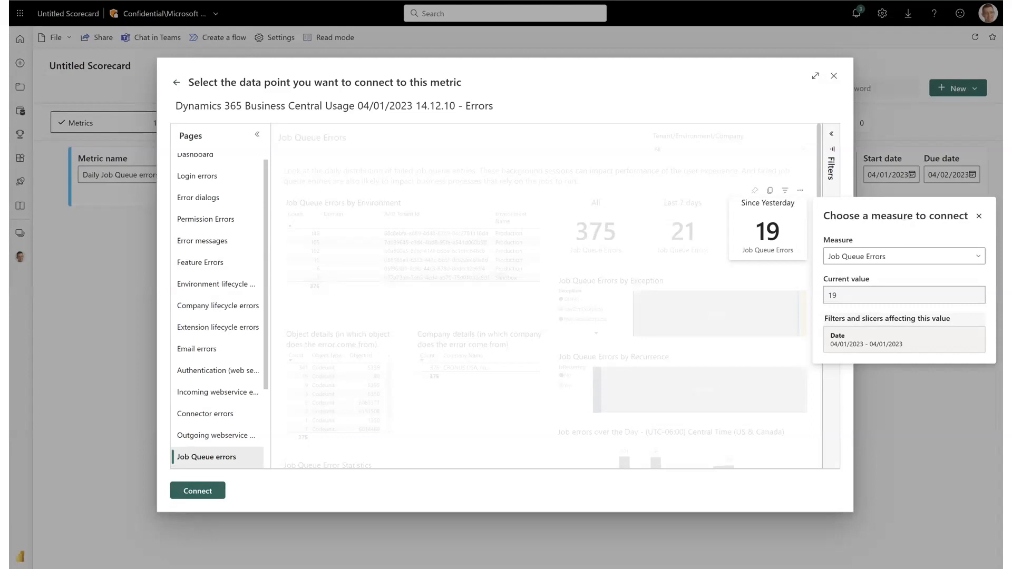
{"action": "left_click", "coordinate": [198, 491]}
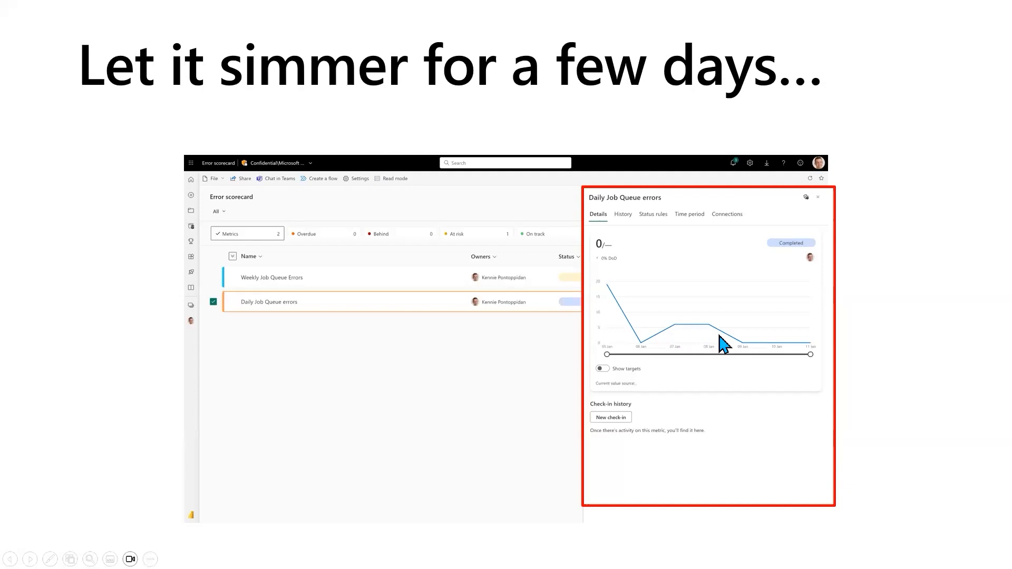
{"action": "mouse_move", "coordinate": [722, 346]}
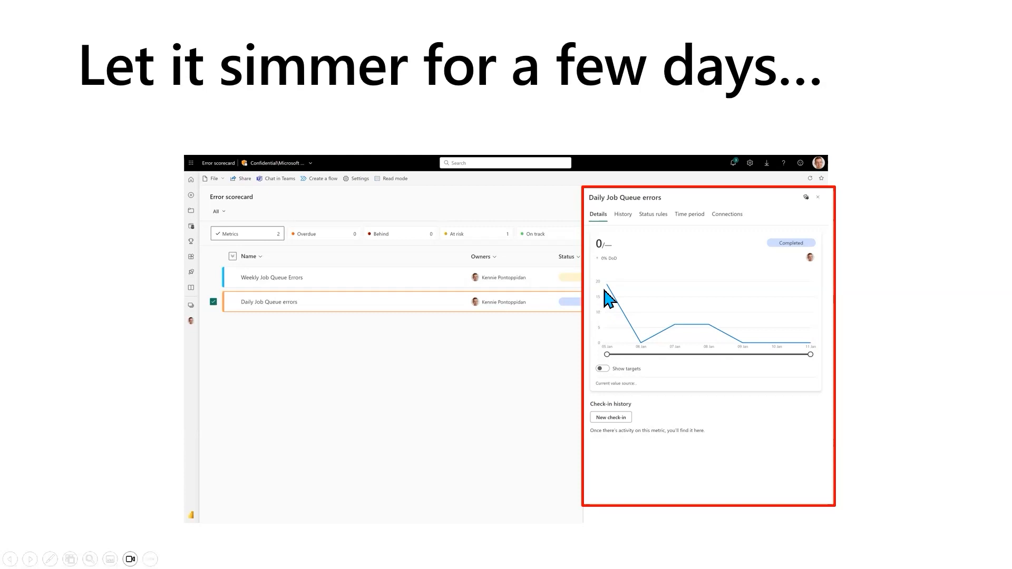
{"action": "mouse_move", "coordinate": [834, 353]}
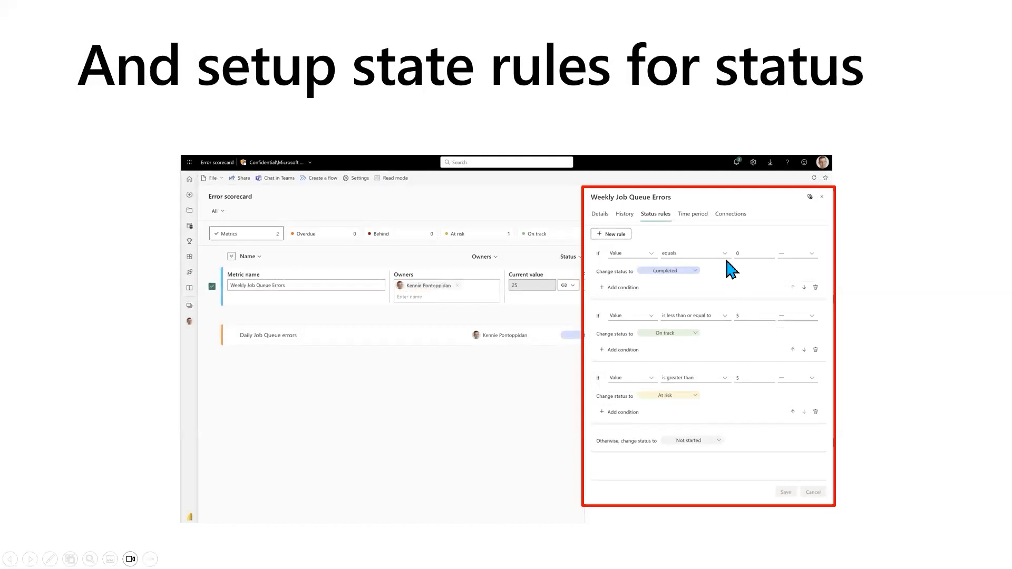
{"action": "mouse_move", "coordinate": [711, 278]}
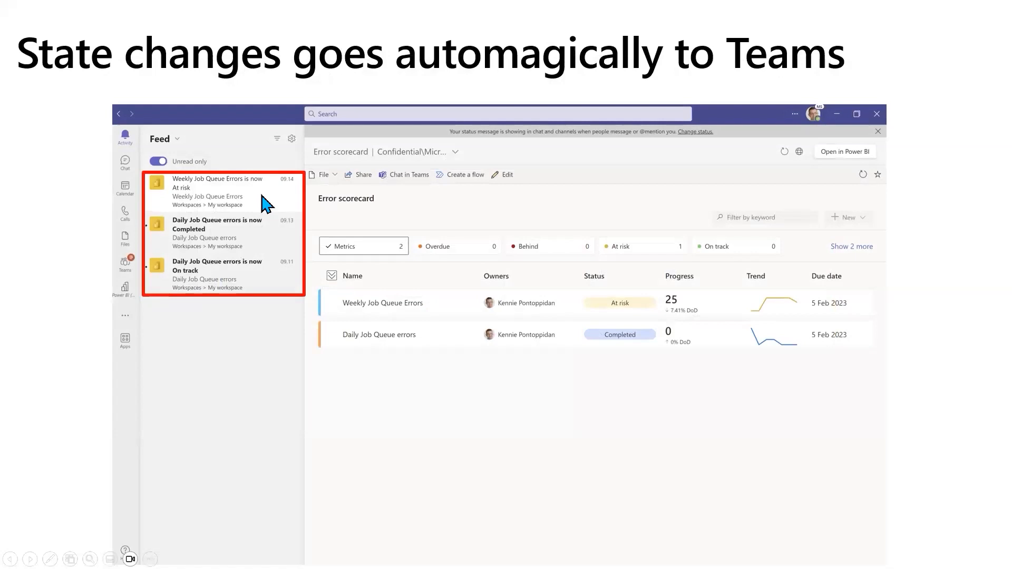
{"action": "mouse_move", "coordinate": [213, 236]}
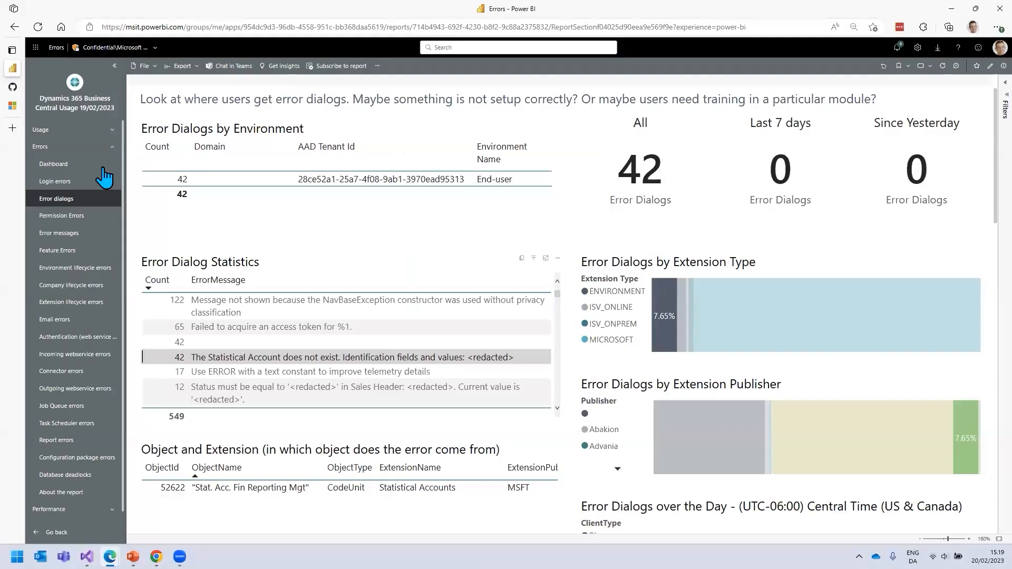
{"action": "mouse_move", "coordinate": [96, 163]}
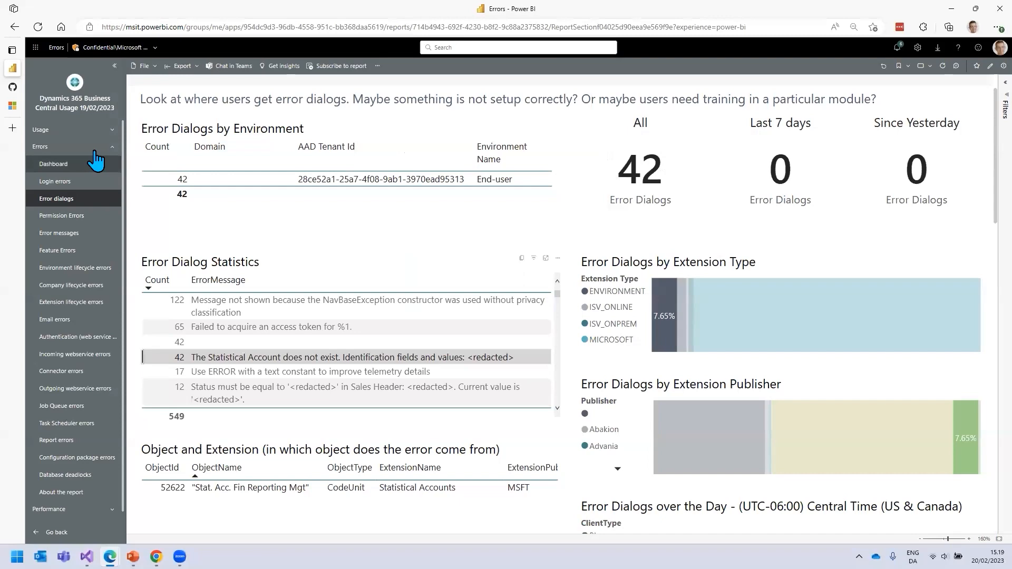
- Return to the Errors Dashboard page and expand the Usage section in navigation
{"action": "left_click", "coordinate": [54, 164]}
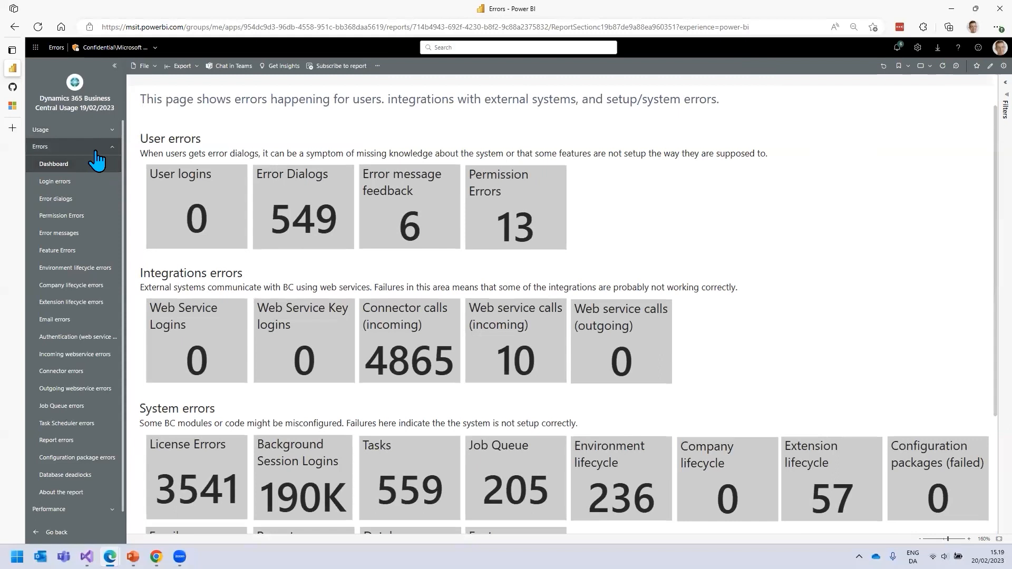
{"action": "left_click", "coordinate": [41, 130]}
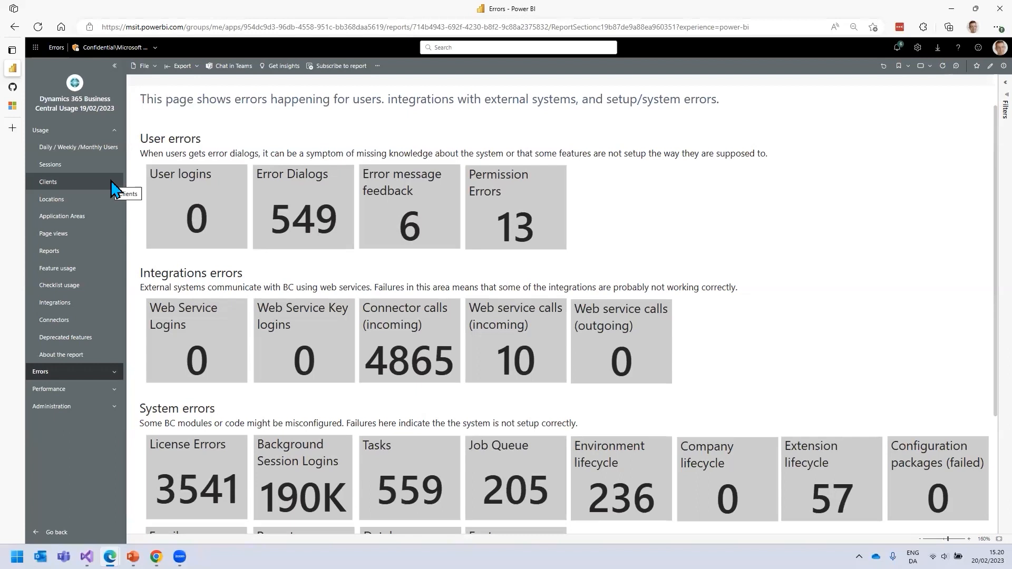
{"action": "mouse_move", "coordinate": [120, 181]}
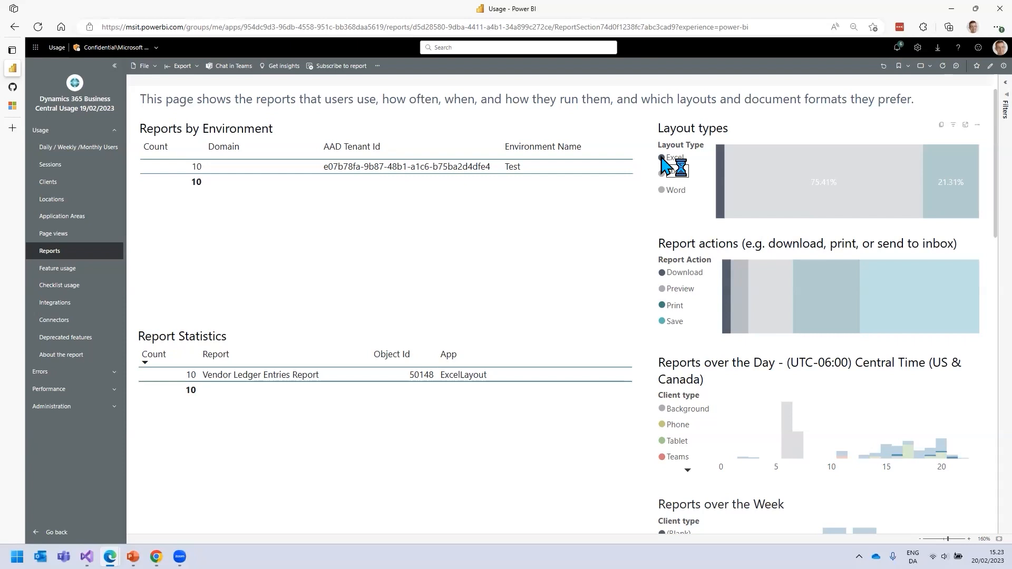
- Open the Connectors usage page, where Power Automate leads with 10,800 calls
{"action": "left_click", "coordinate": [54, 319]}
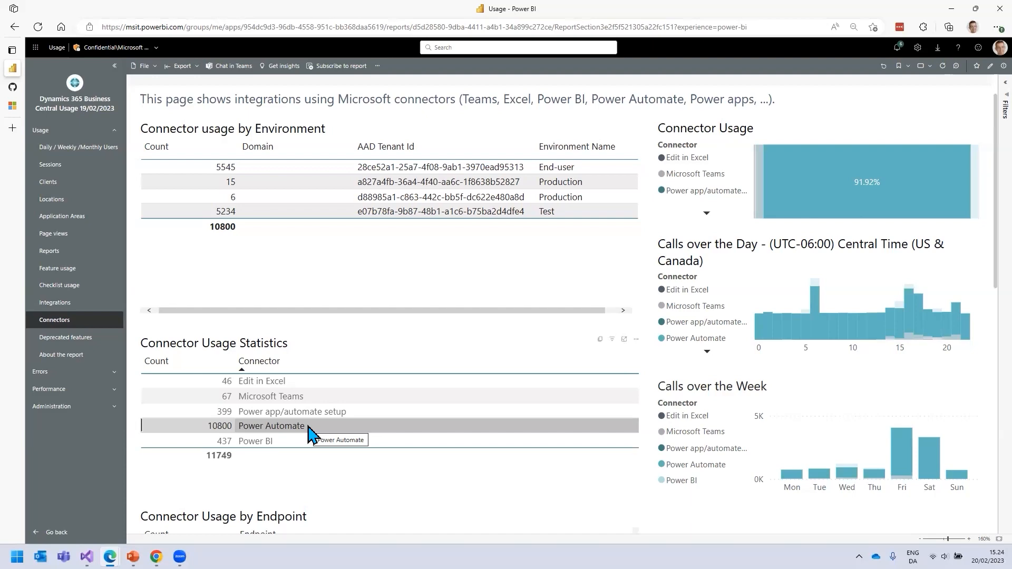
- Open the Application Areas usage page, with Sales leading page views at 1,143
{"action": "left_click", "coordinate": [63, 215]}
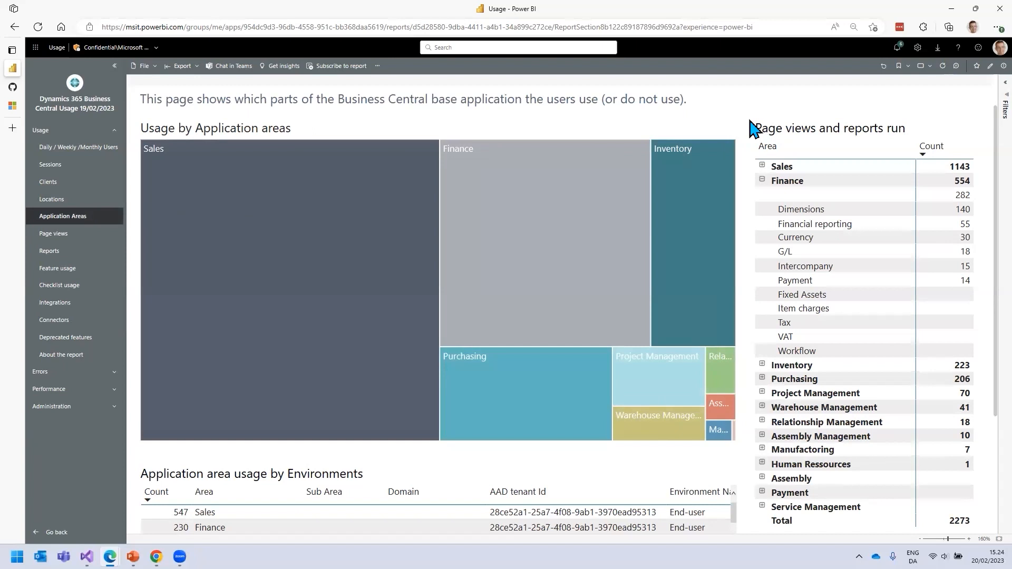
{"action": "mouse_move", "coordinate": [836, 304]}
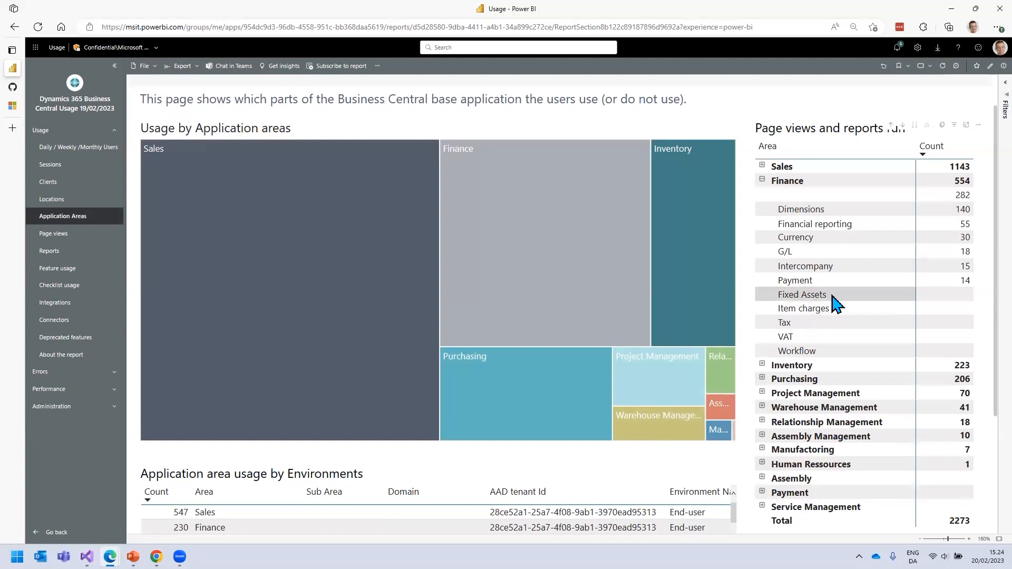
{"action": "mouse_move", "coordinate": [834, 299]}
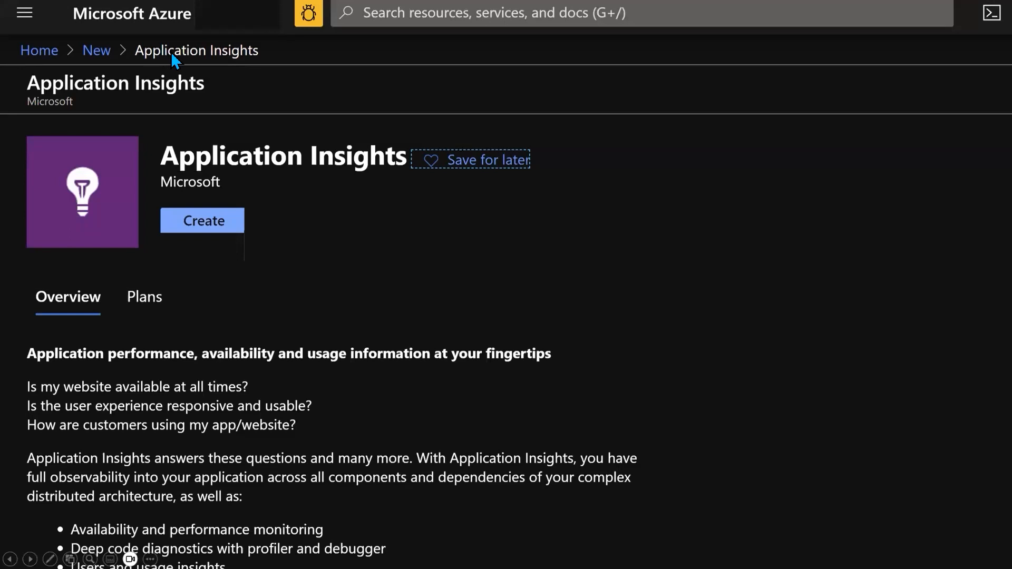
{"action": "mouse_move", "coordinate": [264, 221]}
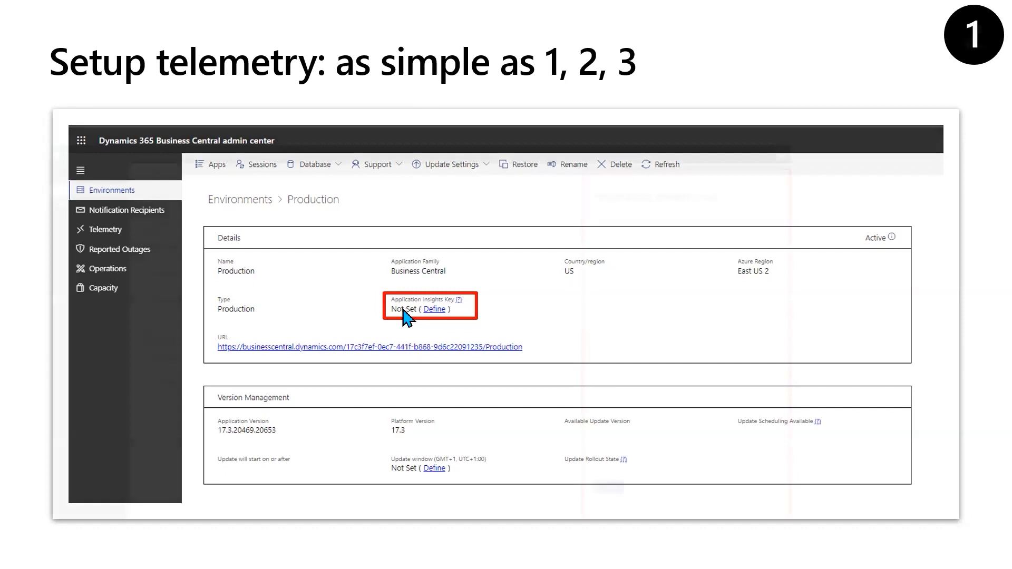
- Advance the slideshow to the 'Setup telemetry: as simple as 1, 2, 3' slide
{"action": "left_click", "coordinate": [434, 310]}
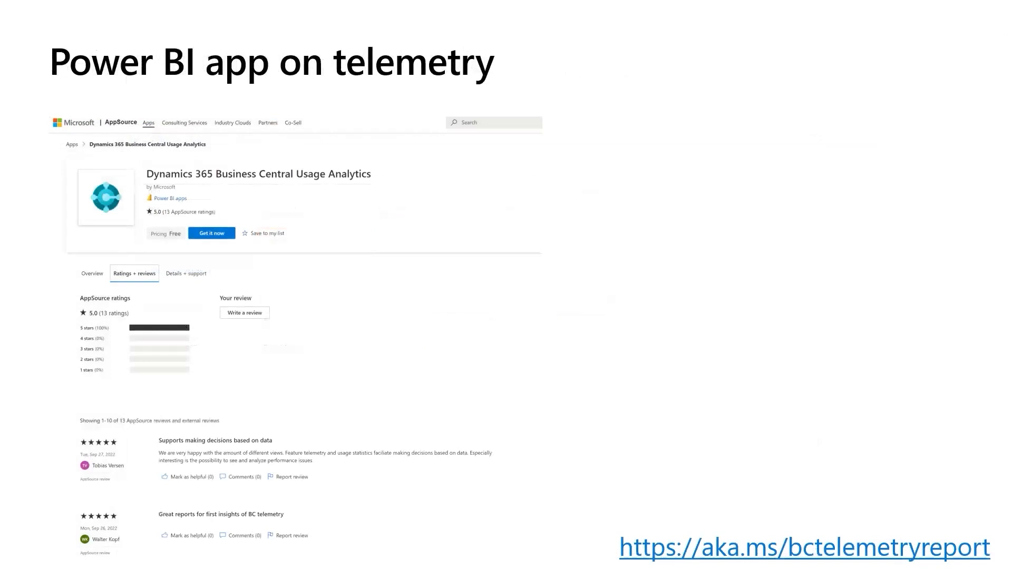
{"action": "mouse_move", "coordinate": [449, 183]}
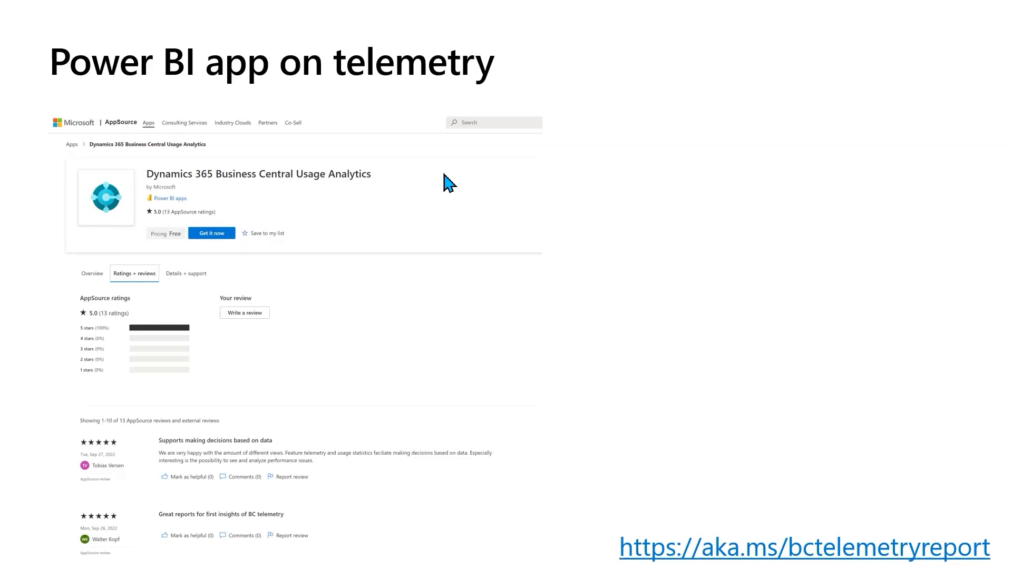
{"action": "mouse_move", "coordinate": [504, 331]}
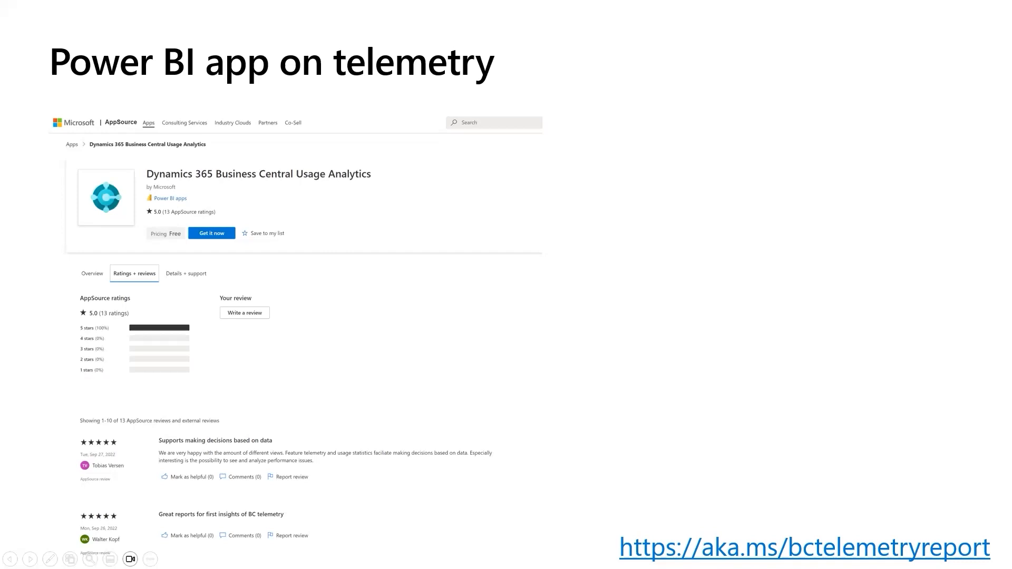
{"action": "mouse_move", "coordinate": [495, 501]}
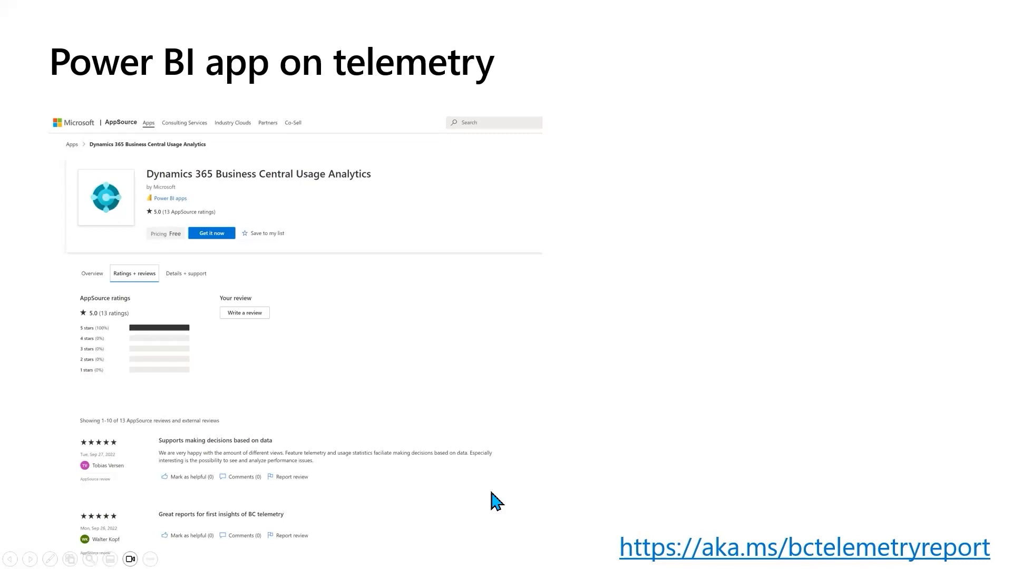
- Advance to the slide 'The Power BI app reads telemetry data'
{"action": "key", "text": "right"}
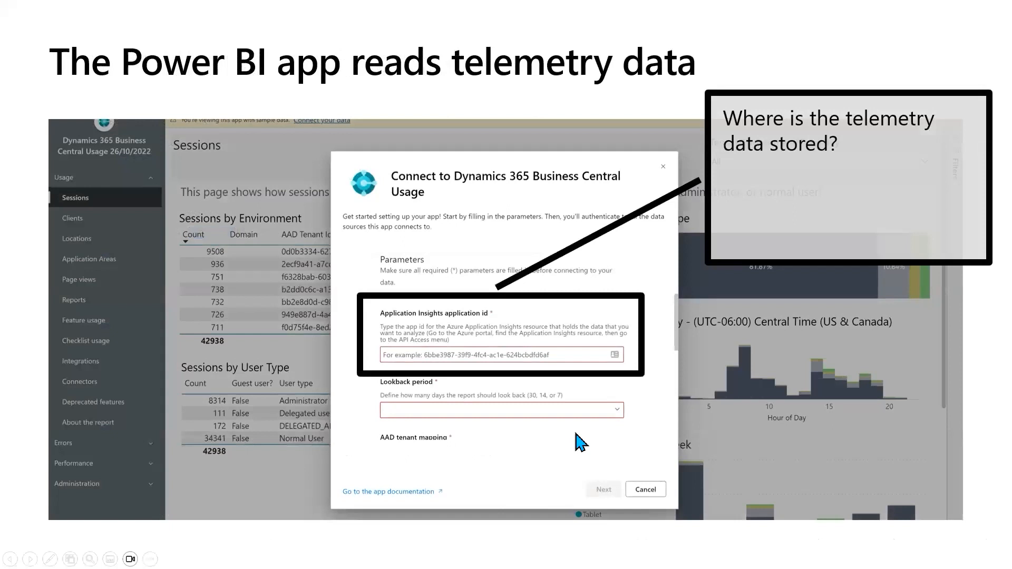